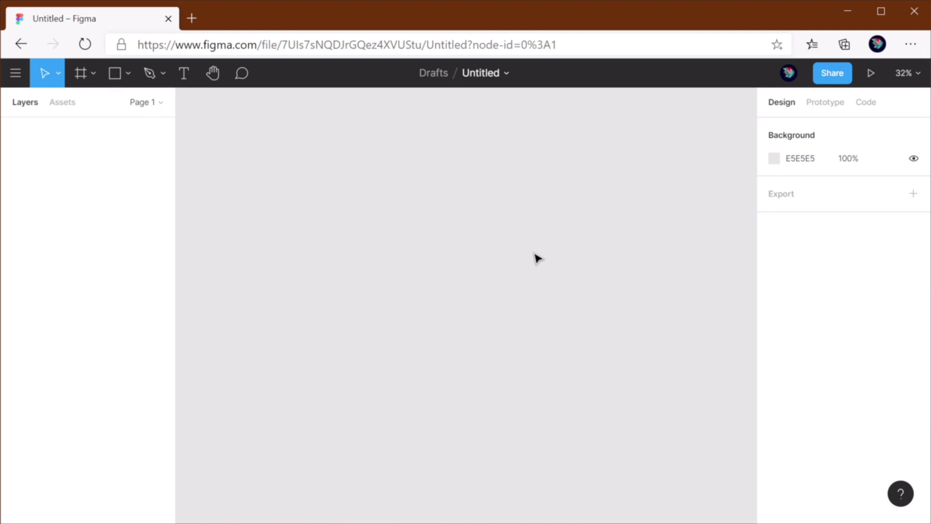
{"action": "mouse_move", "coordinate": [845, 506]}
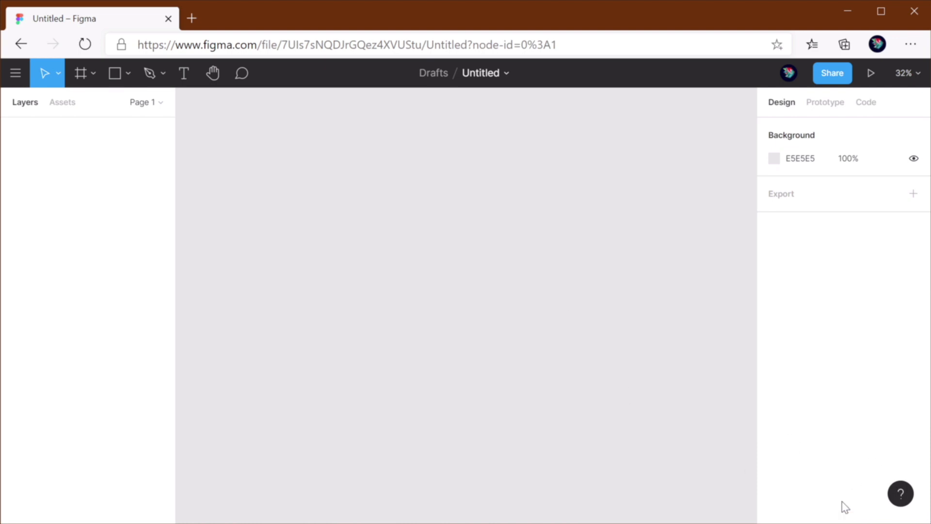
{"action": "mouse_move", "coordinate": [900, 489]}
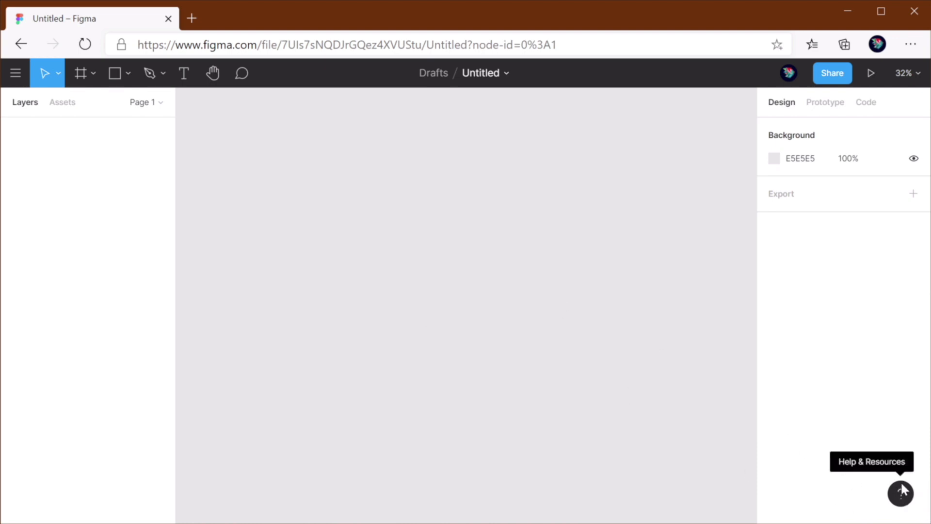
Step: Bring up Figma's help and resources menu from the bottom-right ? button
{"action": "left_click", "coordinate": [900, 494]}
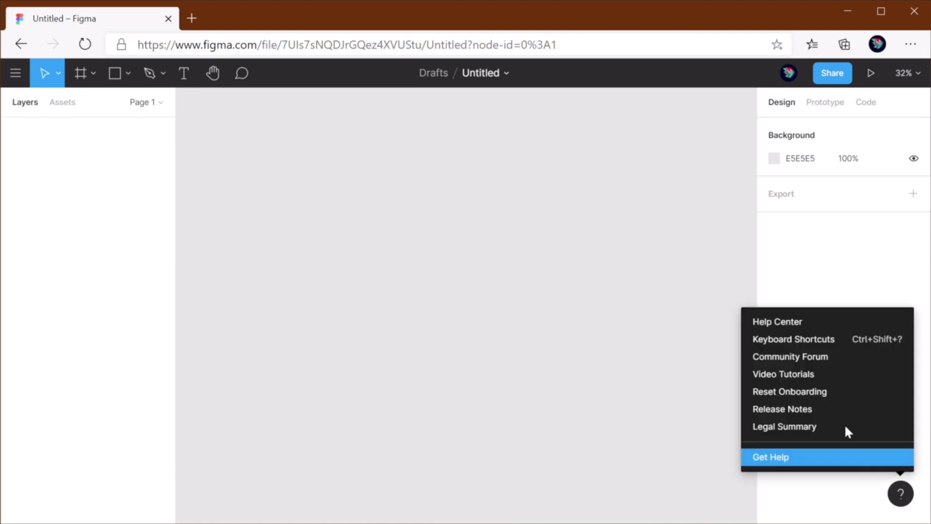
{"action": "mouse_move", "coordinate": [811, 345]}
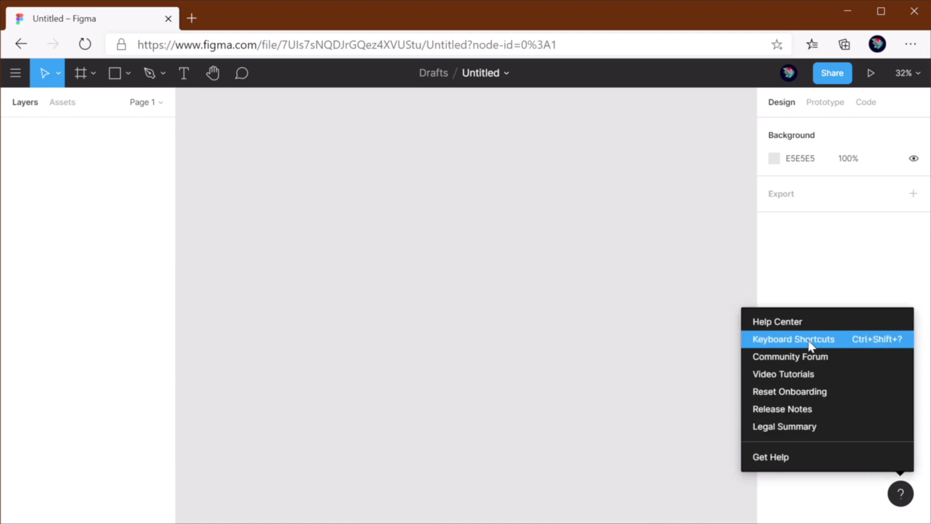
{"action": "mouse_move", "coordinate": [826, 350]}
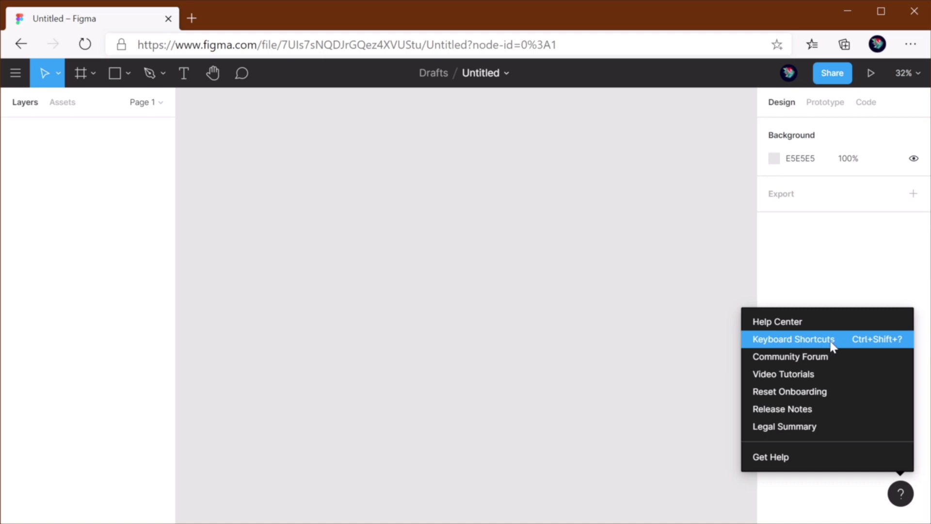
{"action": "mouse_move", "coordinate": [885, 345]}
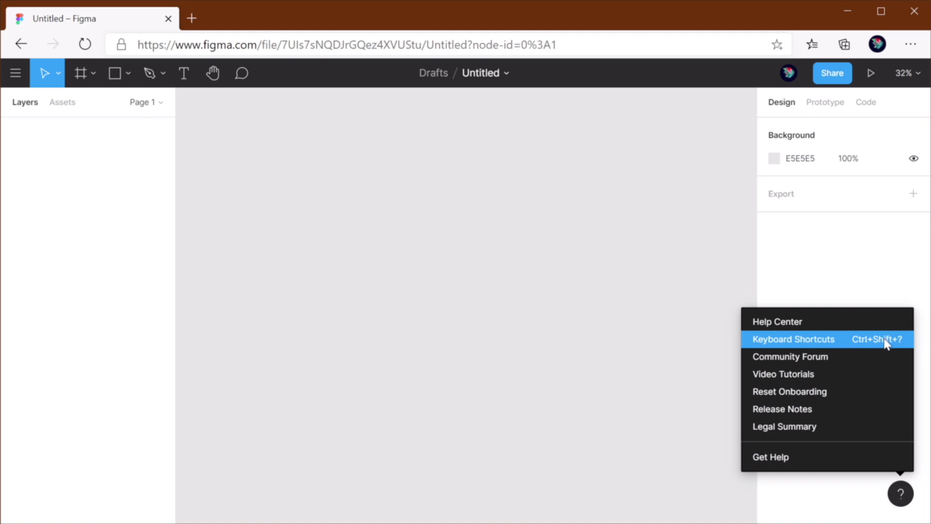
Step: Browse the shortcuts panel through View, Selection, Transform, Components and end on Tools
{"action": "left_click", "coordinate": [793, 339]}
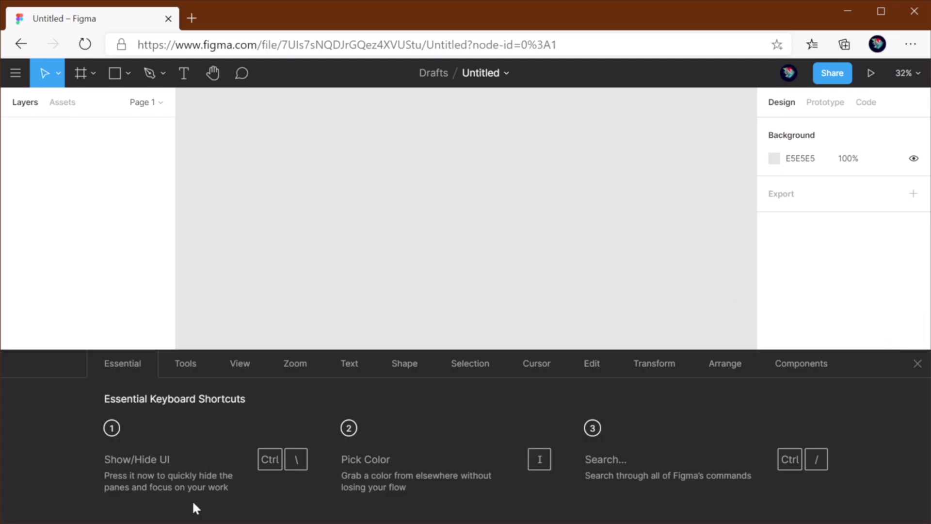
{"action": "mouse_move", "coordinate": [514, 446]}
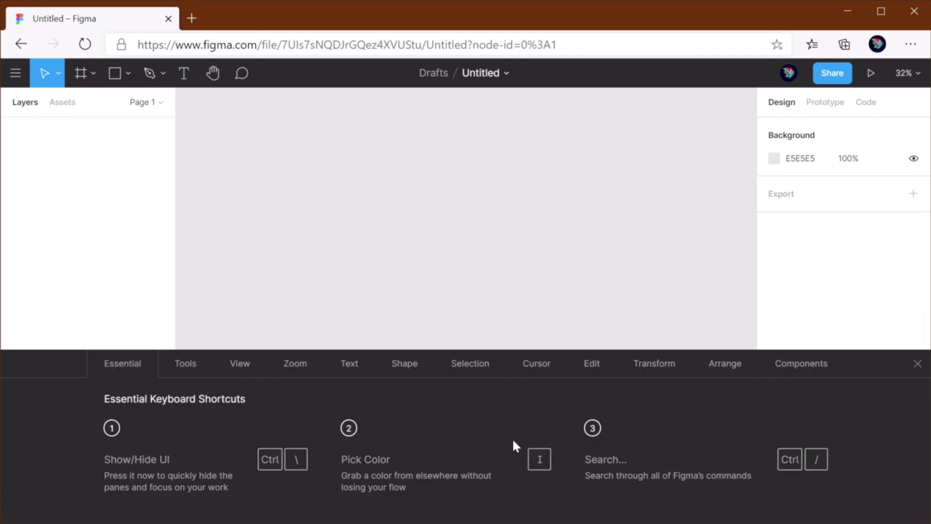
{"action": "mouse_move", "coordinate": [159, 395]}
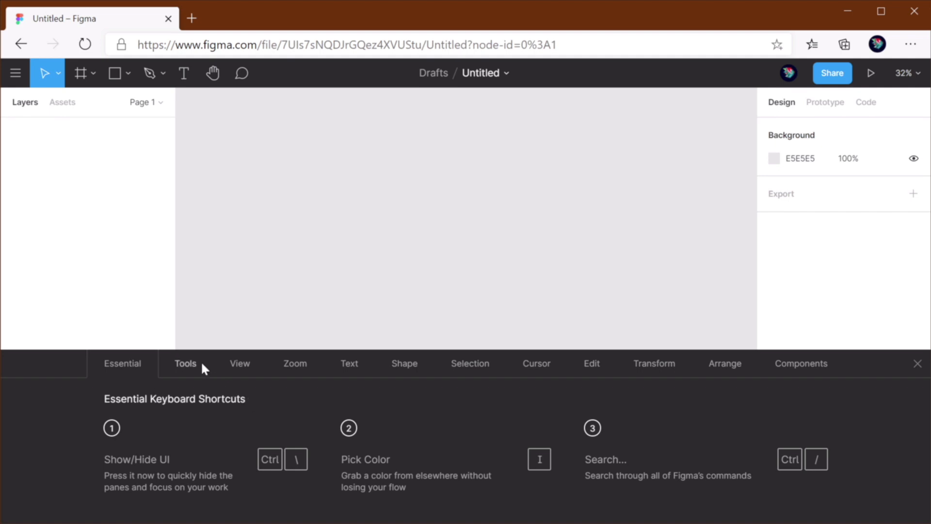
{"action": "left_click", "coordinate": [240, 363]}
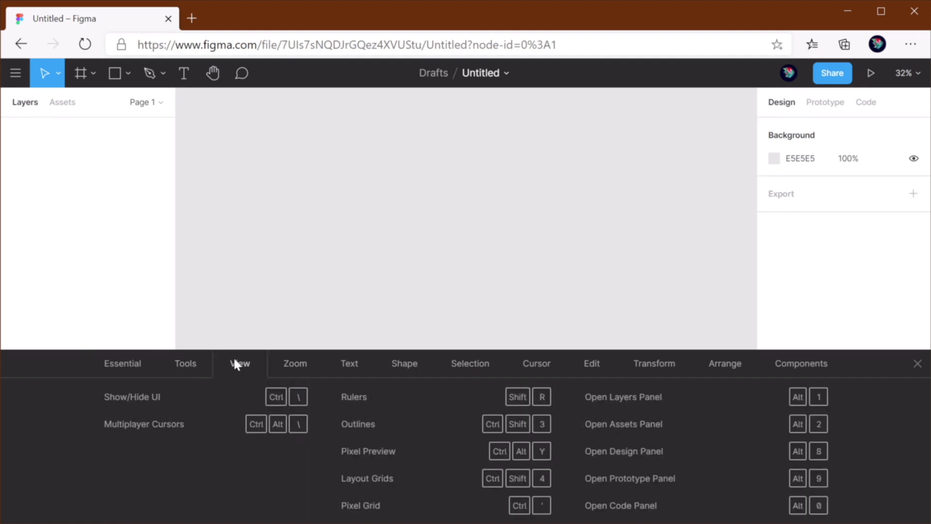
{"action": "left_click", "coordinate": [470, 363]}
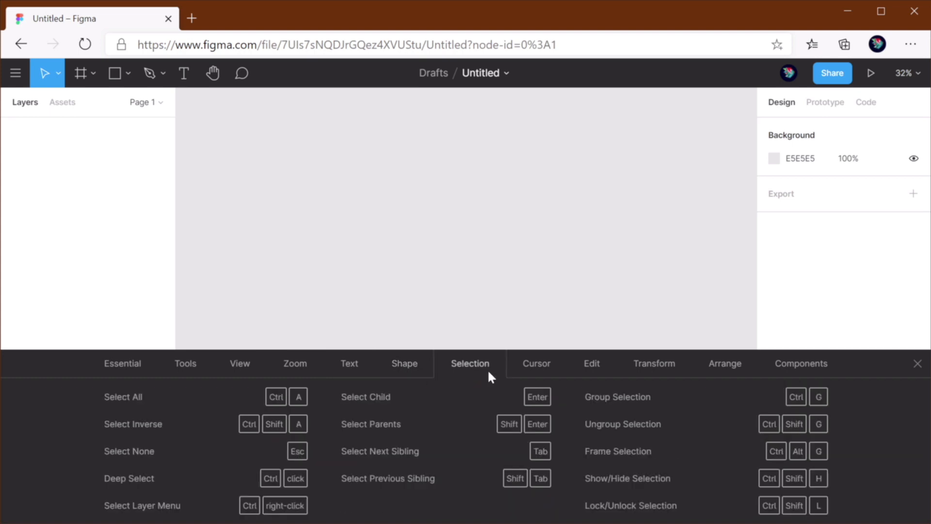
{"action": "left_click", "coordinate": [725, 363]}
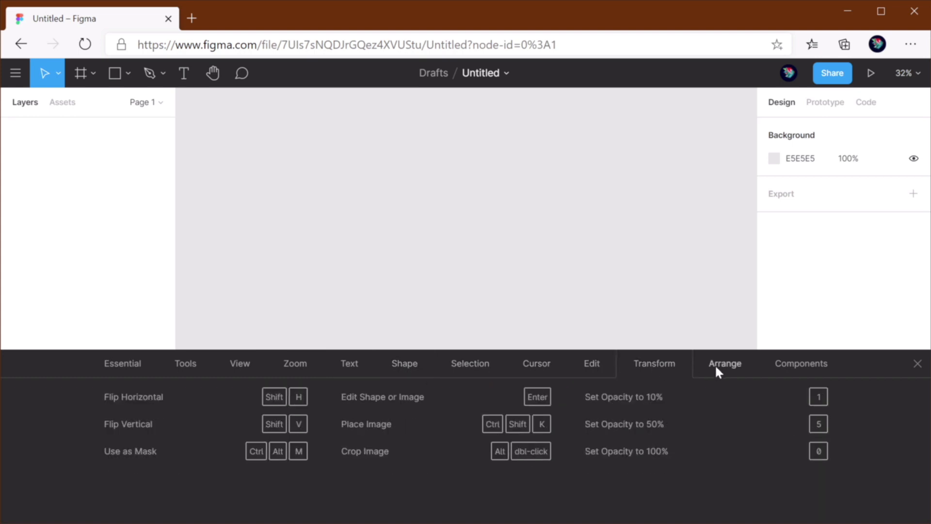
{"action": "left_click", "coordinate": [801, 362]}
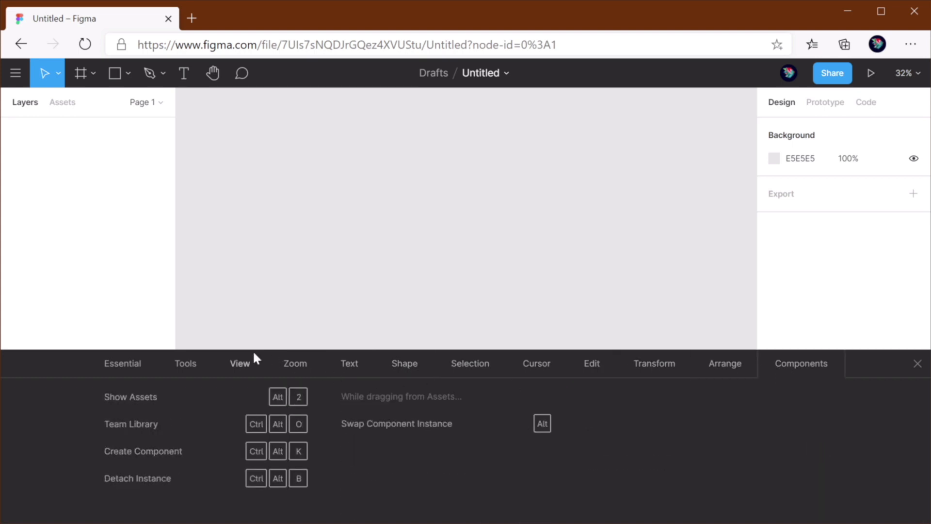
{"action": "left_click", "coordinate": [184, 363]}
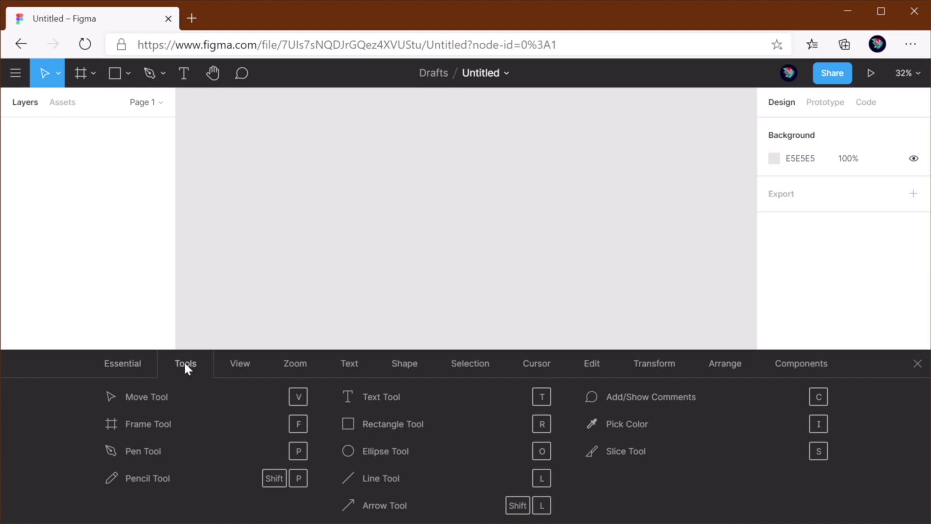
{"action": "mouse_move", "coordinate": [424, 396]}
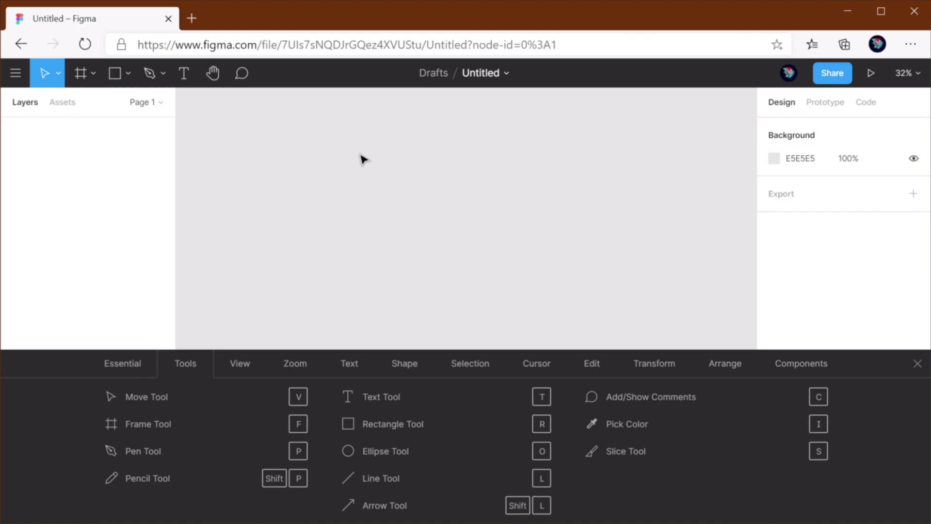
{"action": "mouse_move", "coordinate": [148, 400]}
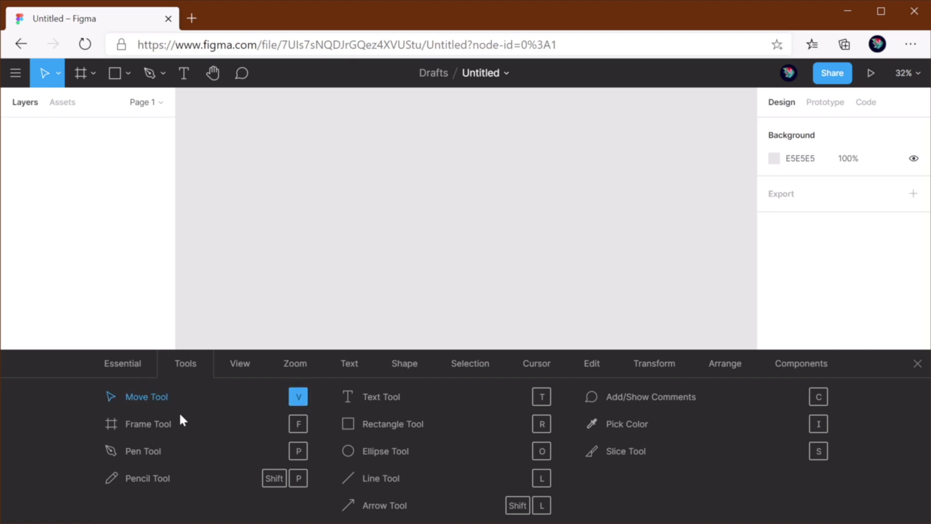
{"action": "mouse_move", "coordinate": [318, 392]}
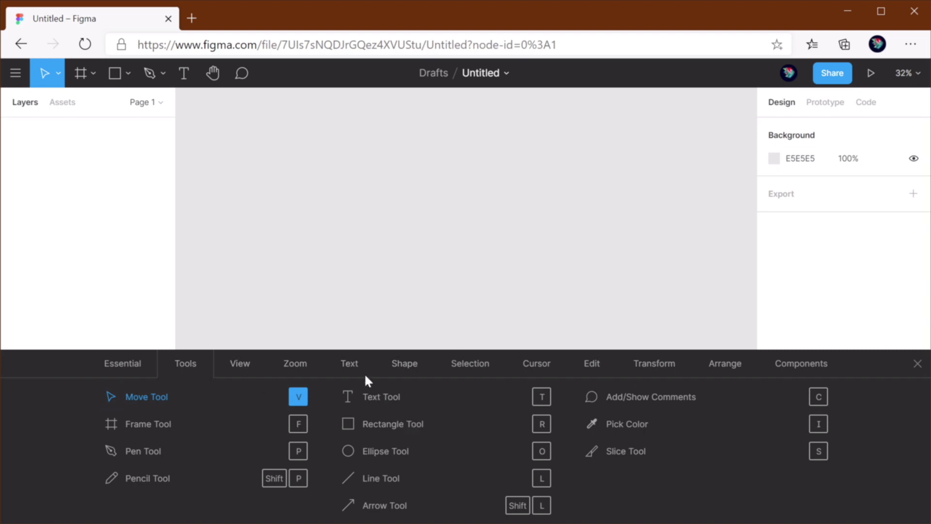
{"action": "mouse_move", "coordinate": [369, 414]}
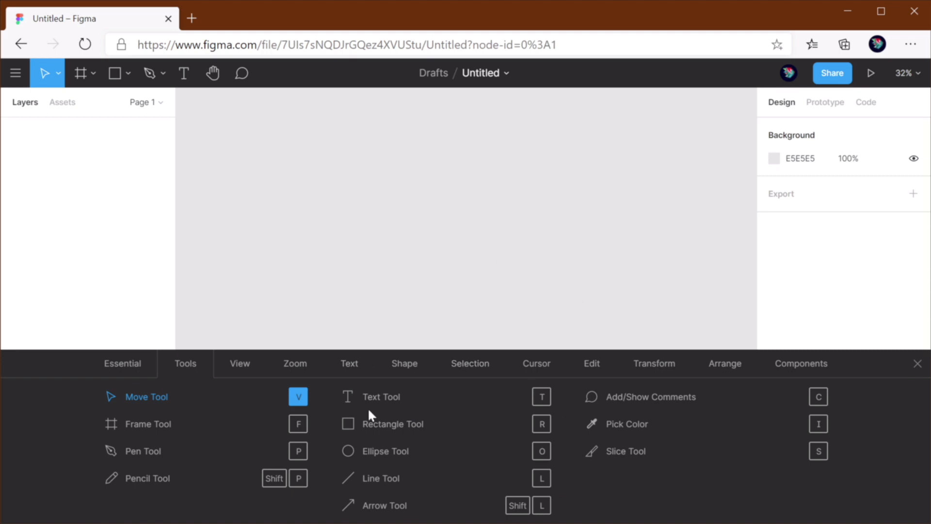
{"action": "mouse_move", "coordinate": [329, 473]}
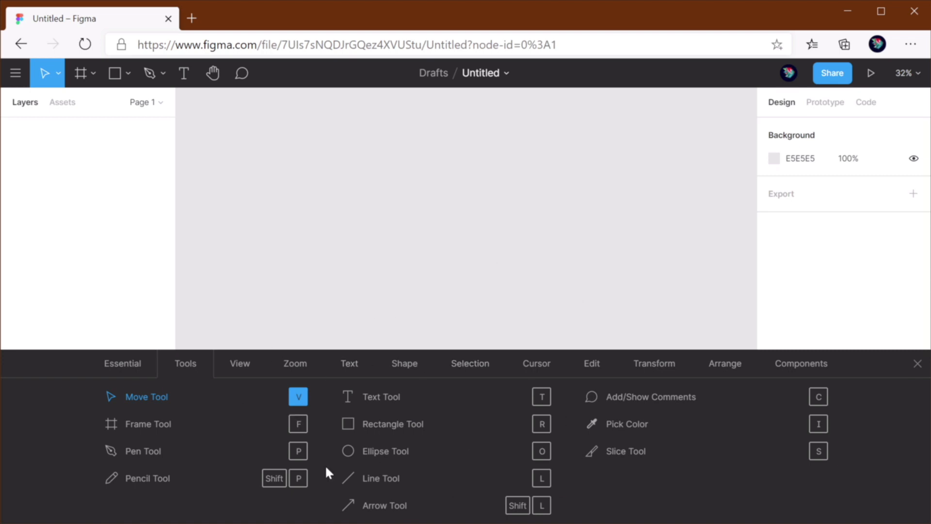
{"action": "mouse_move", "coordinate": [346, 431]}
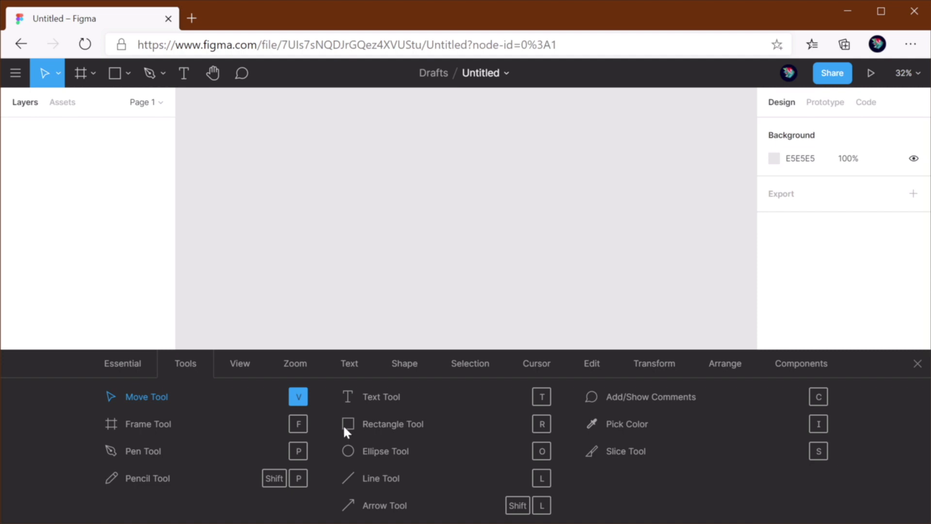
{"action": "mouse_move", "coordinate": [517, 436]}
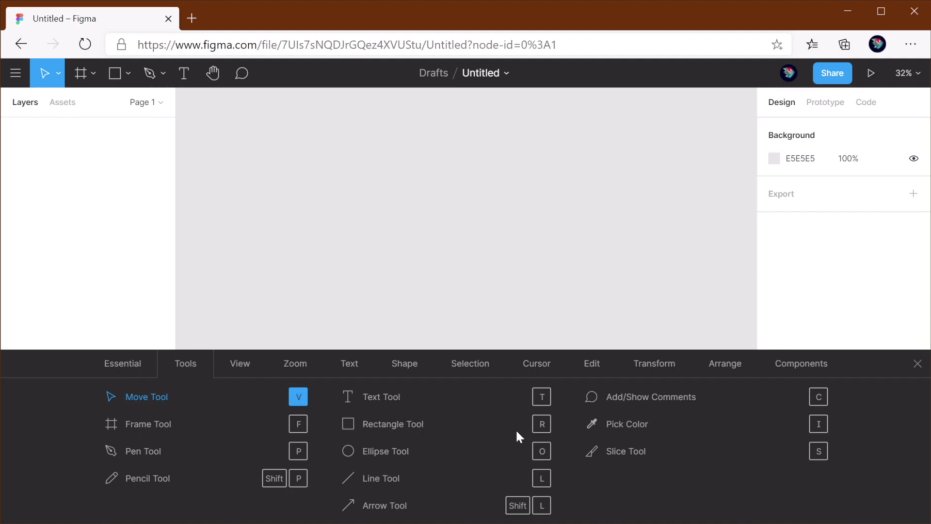
{"action": "mouse_move", "coordinate": [351, 470]}
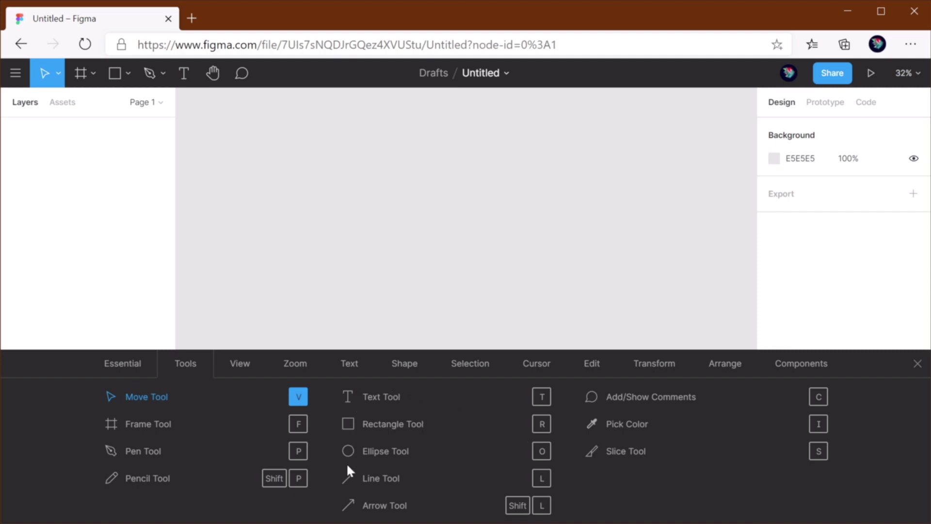
{"action": "mouse_move", "coordinate": [579, 411]}
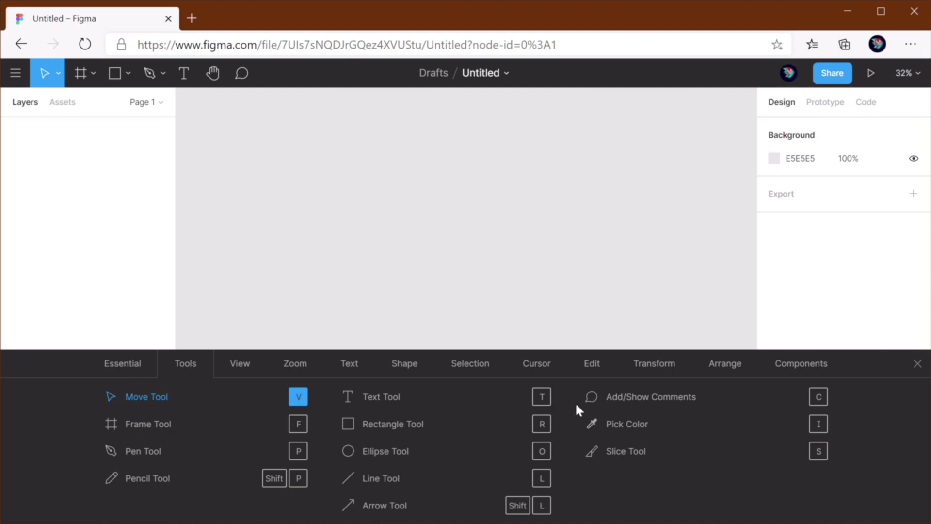
Step: Draw a square, a horizontal line beside it and a circle below the line
{"action": "left_click", "coordinate": [917, 363]}
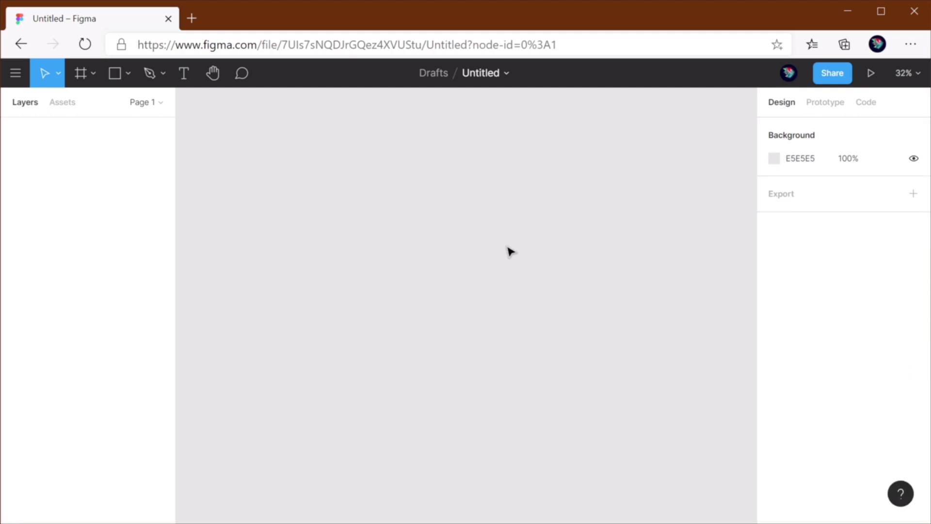
{"action": "mouse_move", "coordinate": [500, 265]}
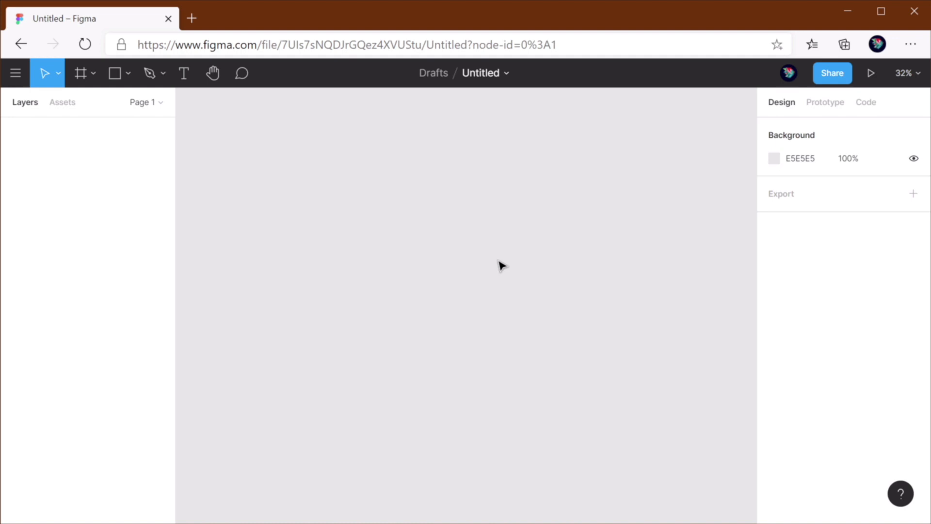
{"action": "left_click", "coordinate": [114, 73]}
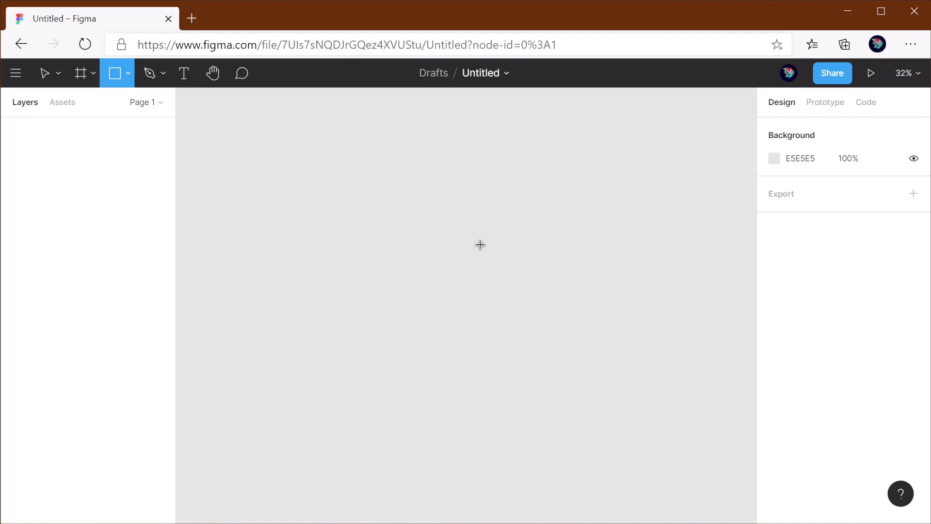
{"action": "left_click_drag", "start_coordinate": [297, 157], "coordinate": [376, 233]}
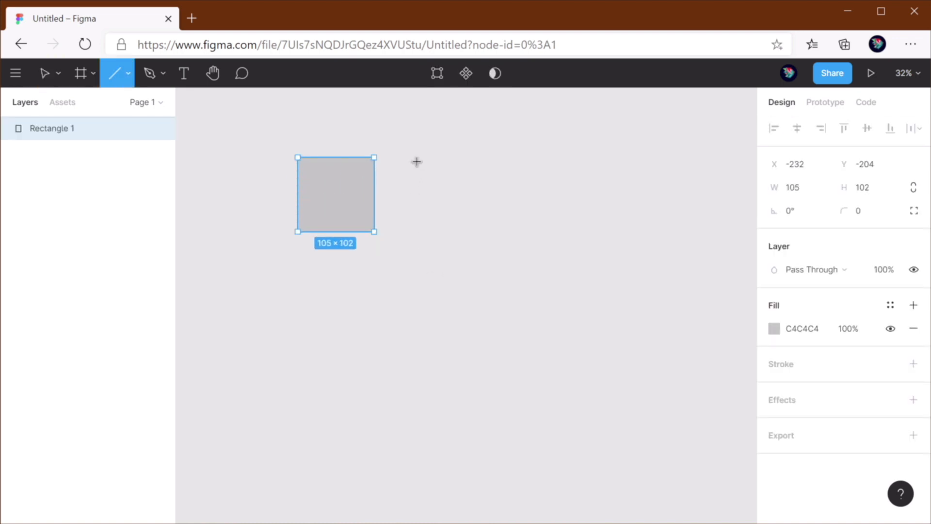
{"action": "left_click_drag", "start_coordinate": [419, 149], "coordinate": [589, 175]}
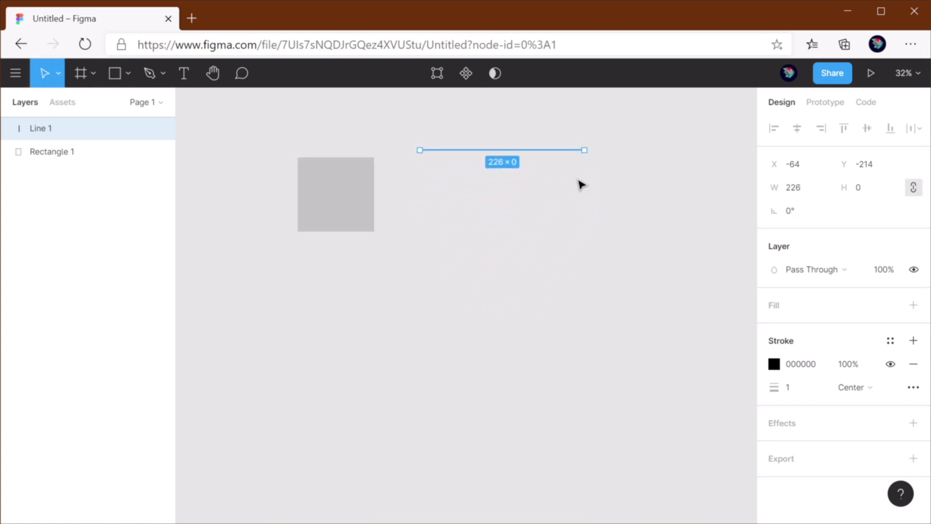
{"action": "left_click", "coordinate": [114, 73]}
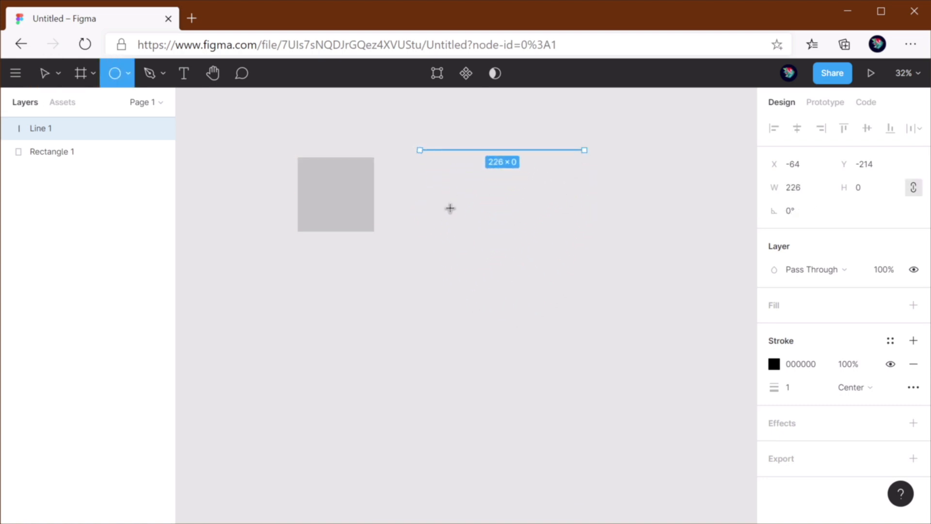
{"action": "left_click_drag", "start_coordinate": [448, 208], "coordinate": [559, 318]}
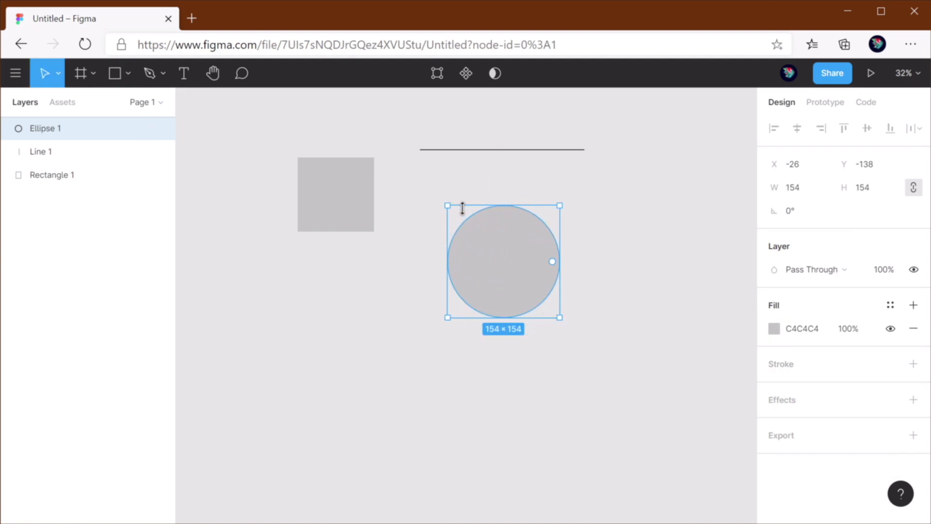
{"action": "mouse_move", "coordinate": [605, 353]}
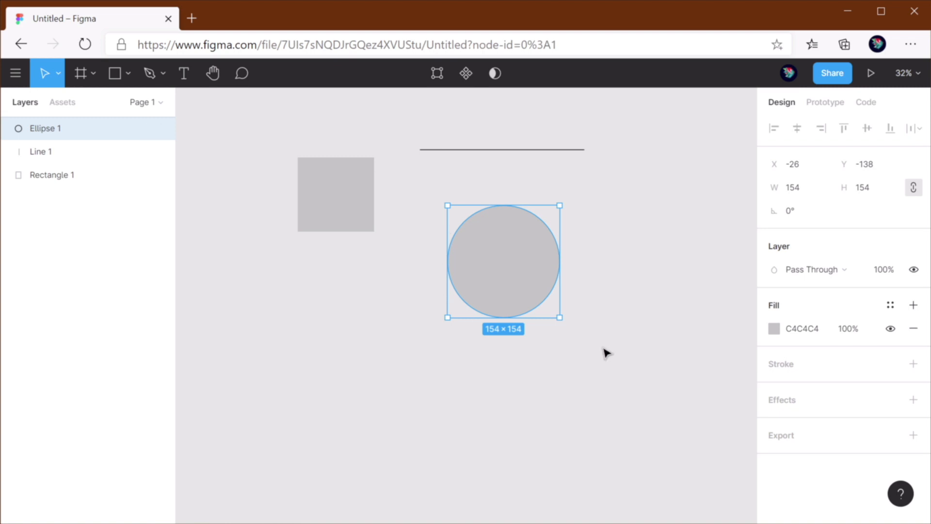
Step: Add a 'dsa' text layer and draw a new frame below the shapes
{"action": "type", "text": "dsadsadsa"}
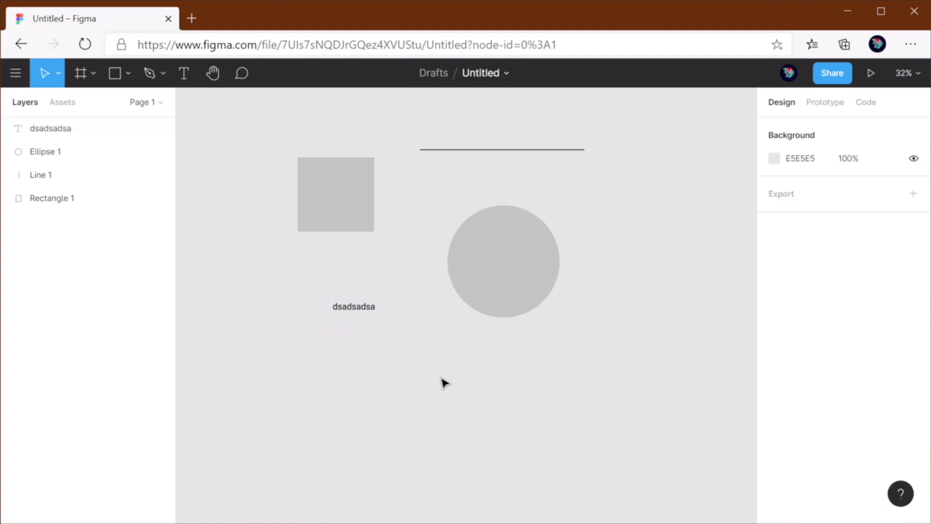
{"action": "left_click", "coordinate": [80, 72]}
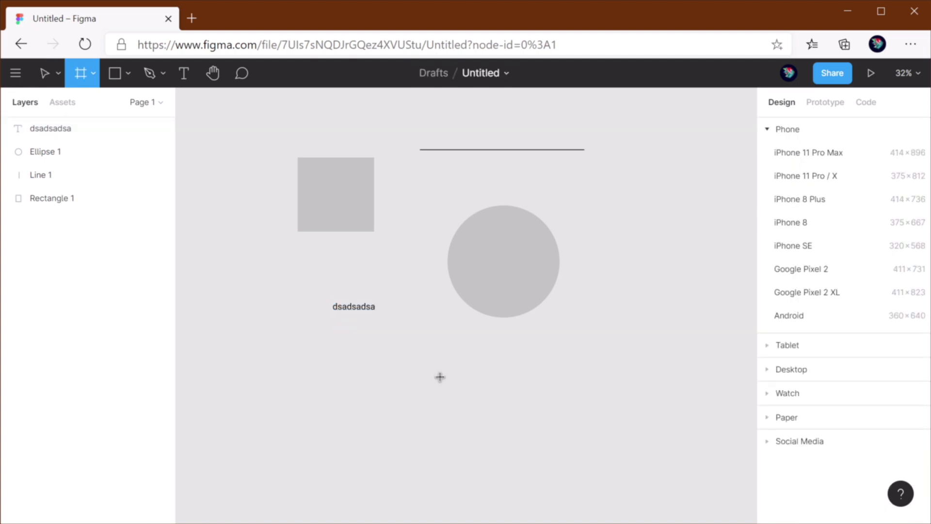
{"action": "left_click_drag", "start_coordinate": [296, 342], "coordinate": [503, 440]}
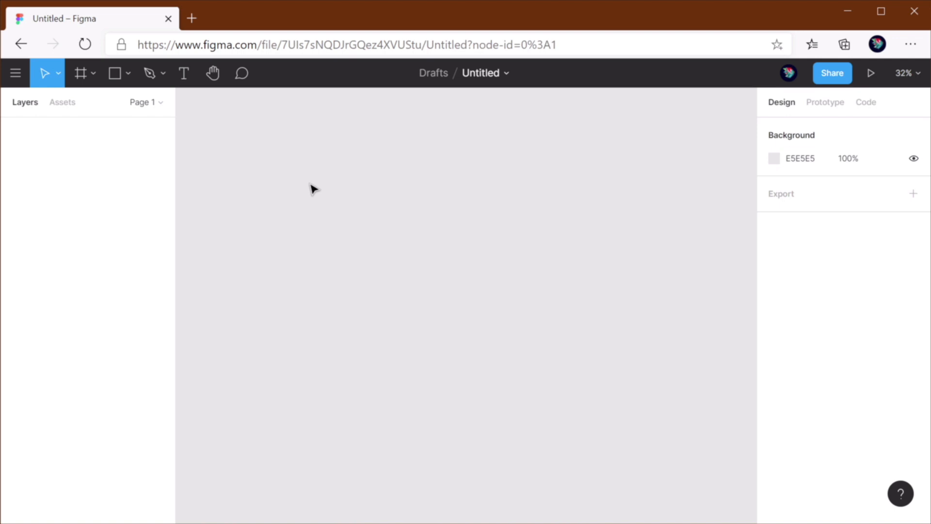
{"action": "mouse_move", "coordinate": [376, 239]}
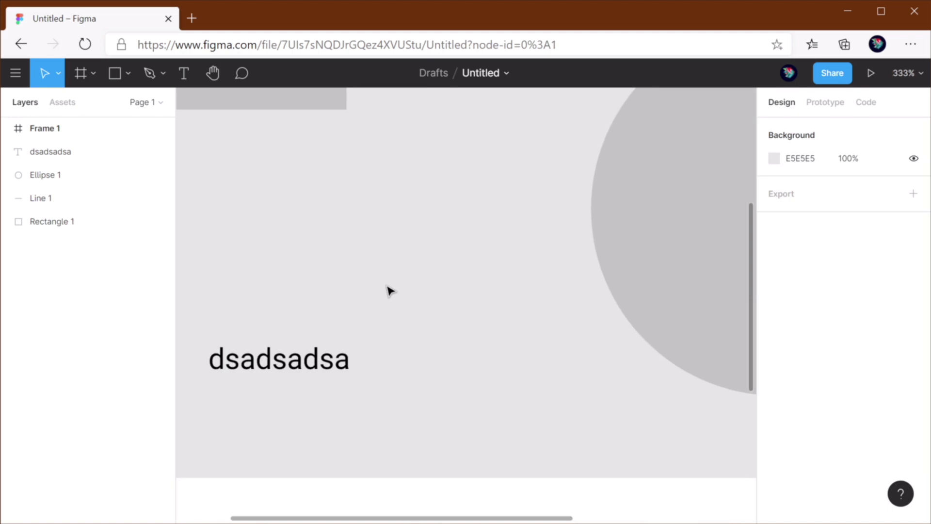
{"action": "mouse_move", "coordinate": [338, 175]}
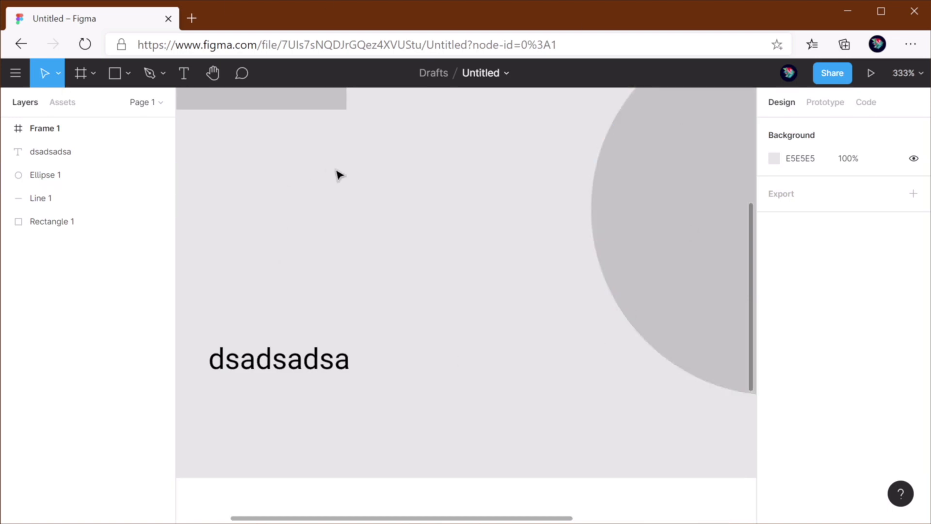
{"action": "mouse_move", "coordinate": [486, 293]}
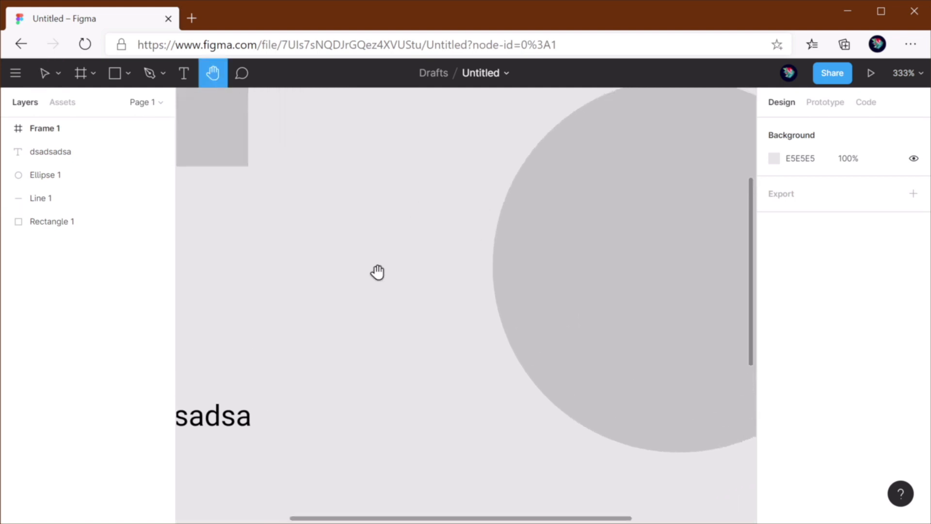
Step: Pan across the canvas with the Hand tool and return to the Move tool
{"action": "left_click_drag", "start_coordinate": [378, 271], "coordinate": [495, 271]}
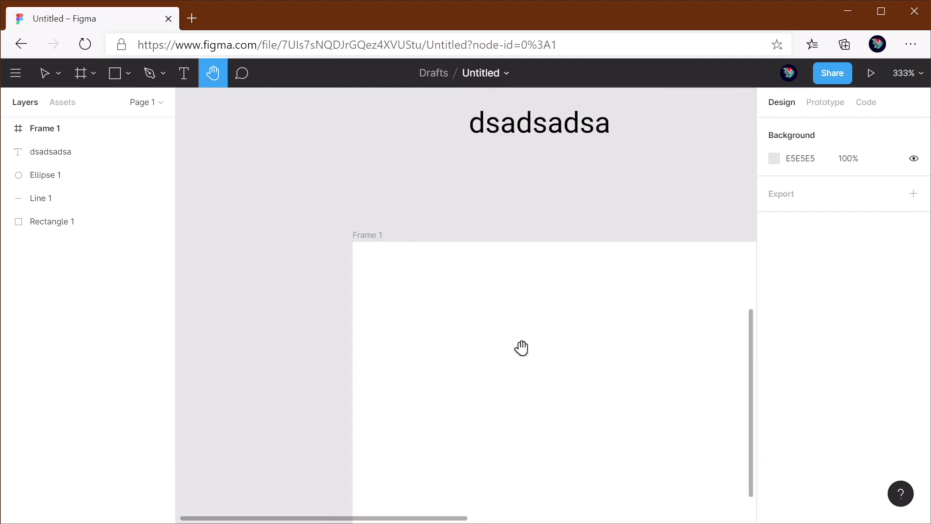
{"action": "left_click", "coordinate": [42, 73]}
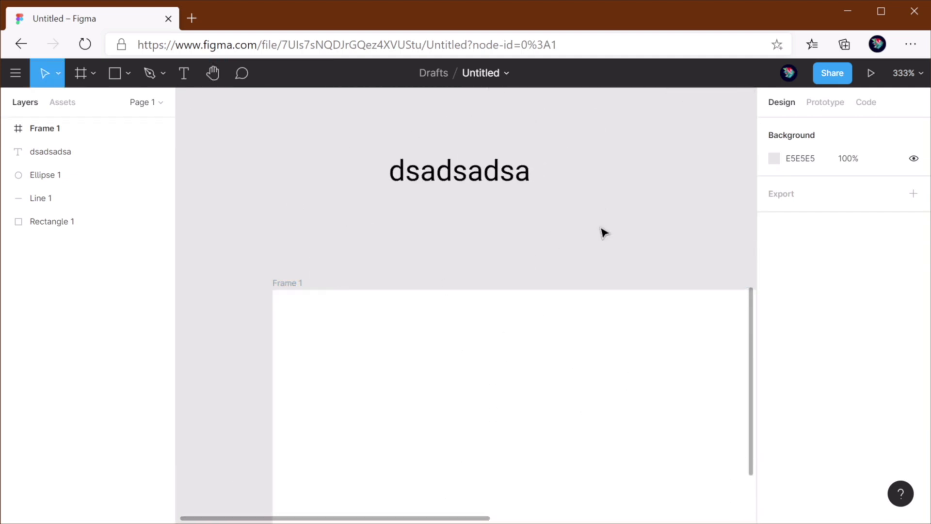
{"action": "mouse_move", "coordinate": [517, 233]}
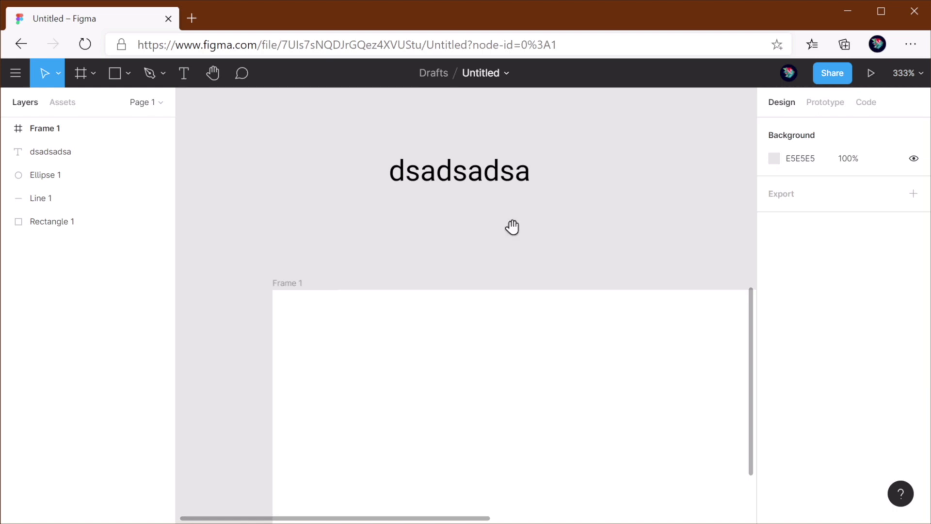
{"action": "left_click_drag", "start_coordinate": [513, 227], "coordinate": [422, 227]}
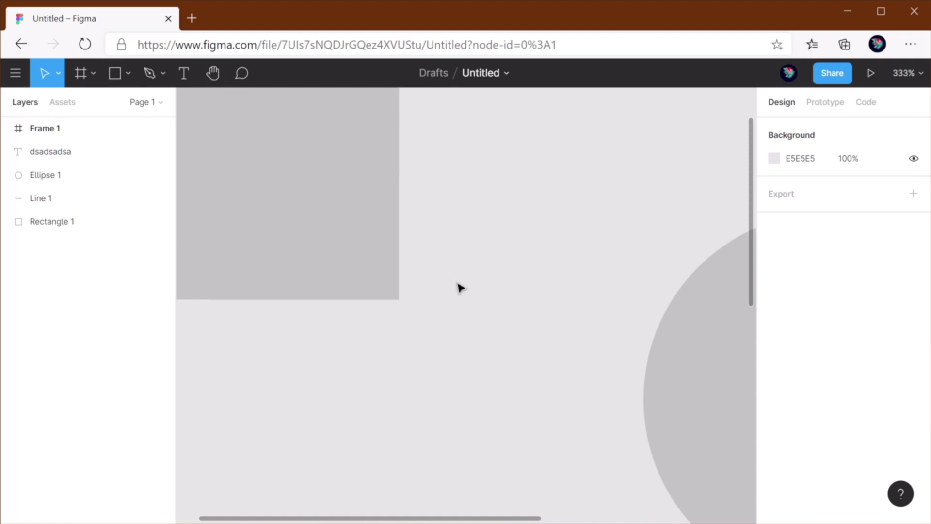
{"action": "mouse_move", "coordinate": [53, 80]}
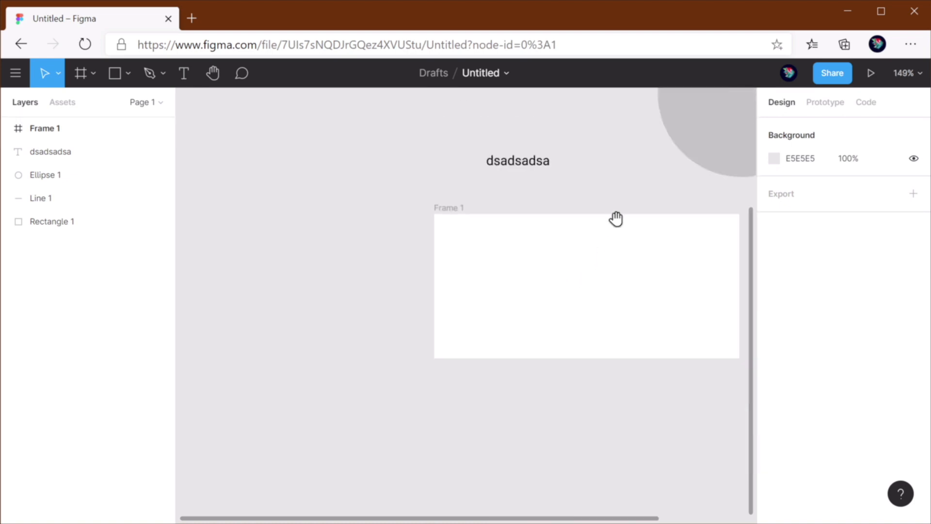
Step: Drop the circle to 10% opacity, fill it red FF0000, then restore 100% opacity
{"action": "left_click_drag", "start_coordinate": [617, 218], "coordinate": [590, 327]}
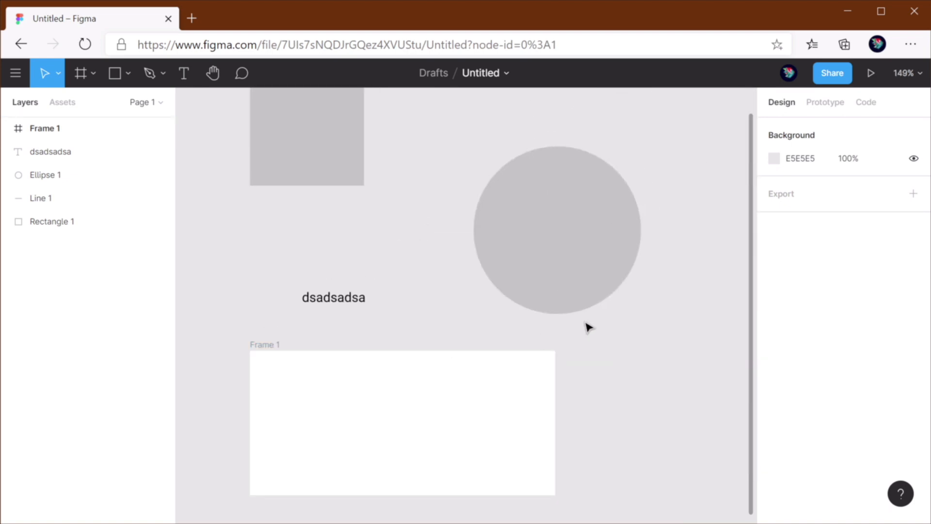
{"action": "mouse_move", "coordinate": [591, 327]}
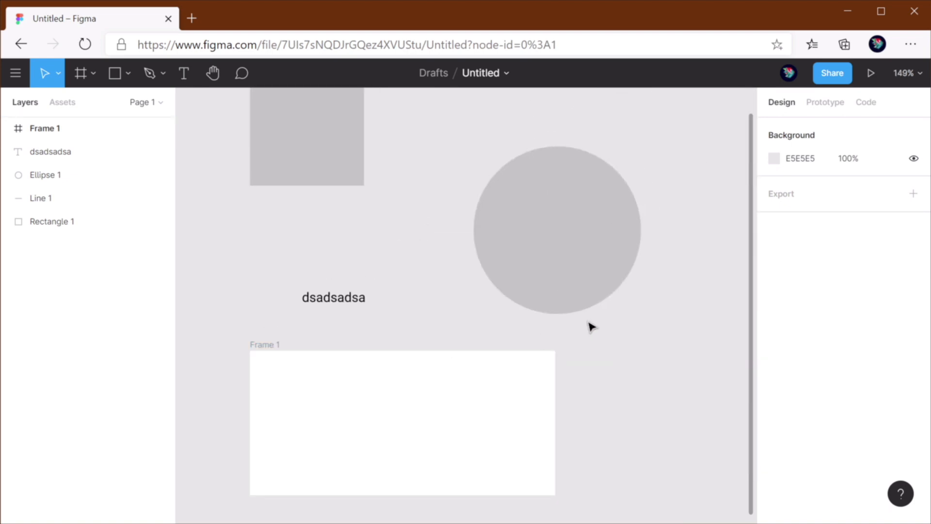
{"action": "mouse_move", "coordinate": [650, 339]}
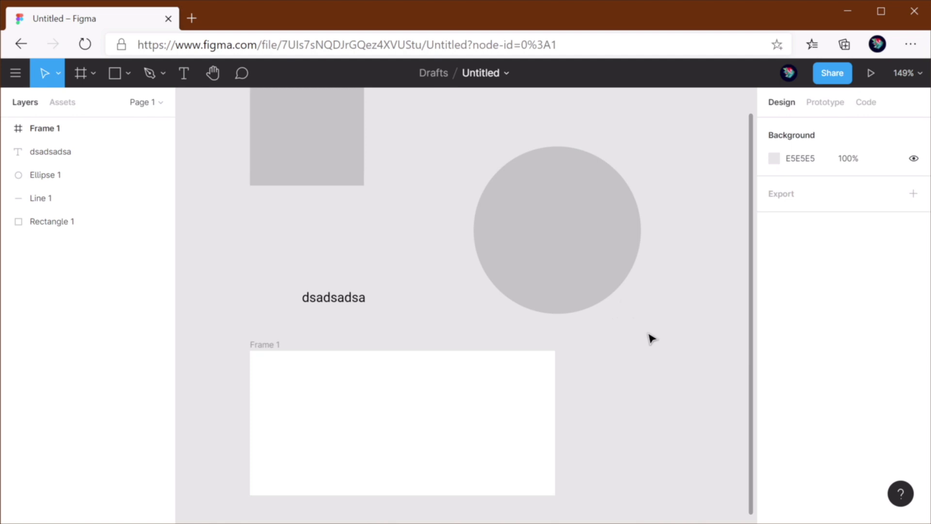
{"action": "mouse_move", "coordinate": [658, 313]}
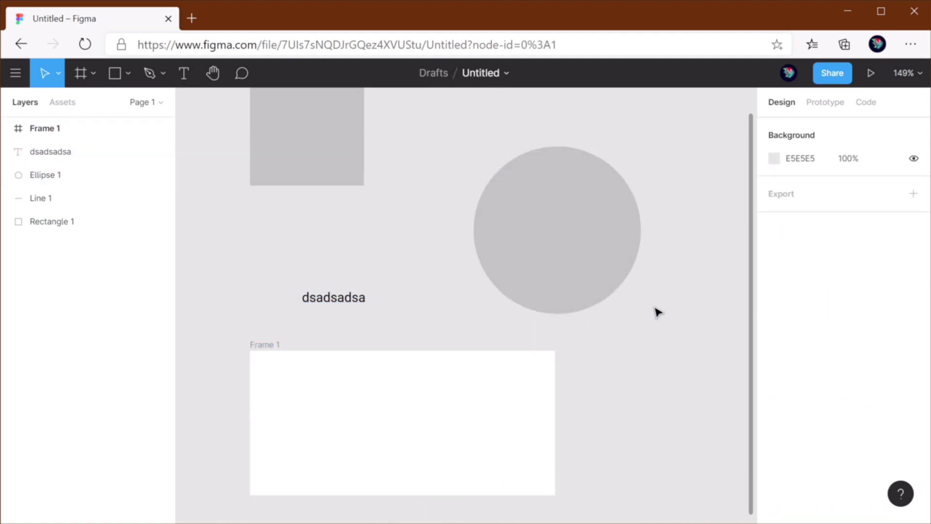
{"action": "left_click", "coordinate": [556, 229]}
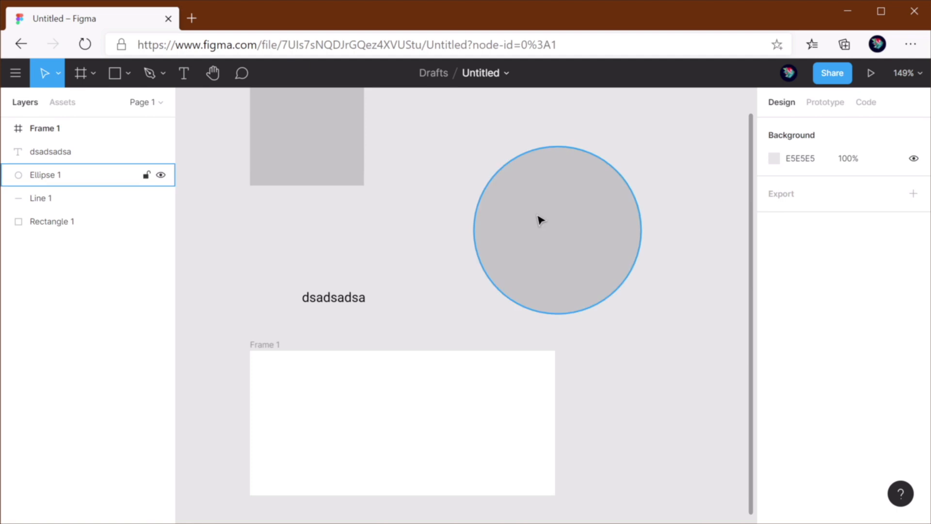
{"action": "left_click", "coordinate": [556, 229]}
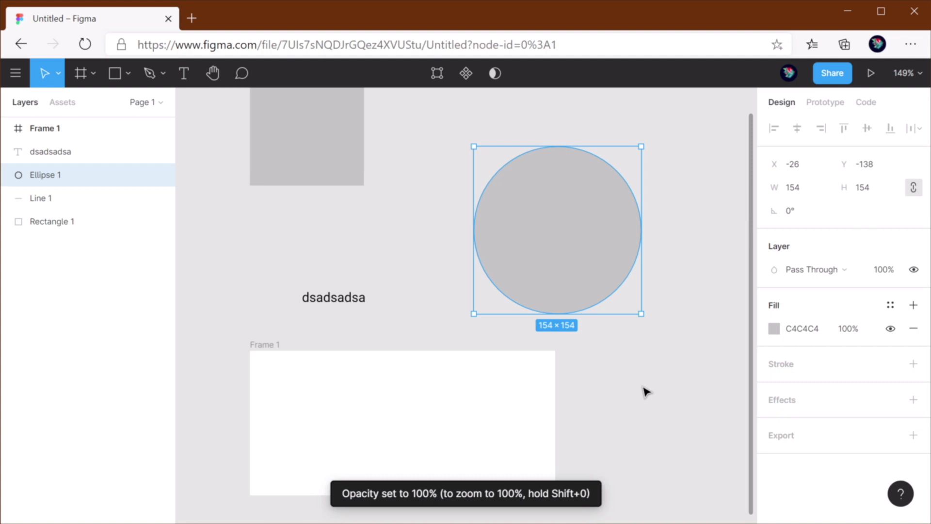
{"action": "key", "text": "1"}
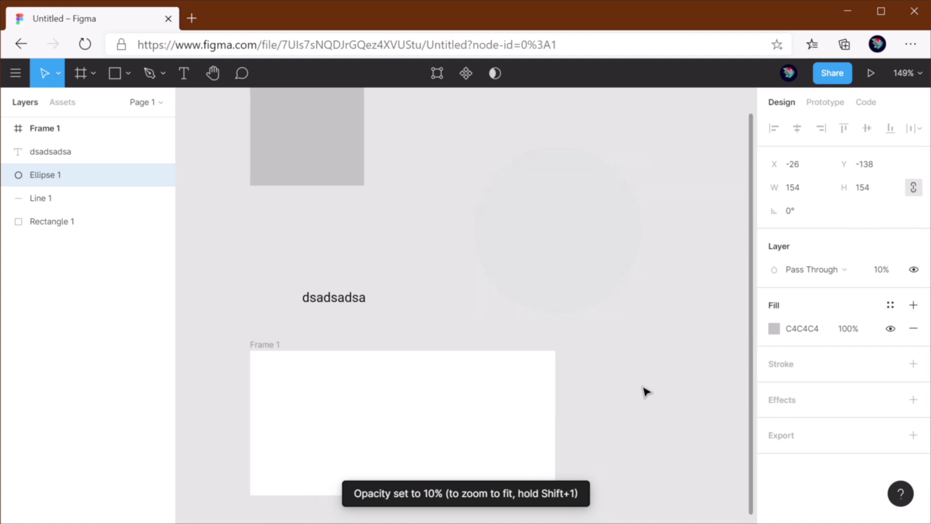
{"action": "left_click", "coordinate": [557, 231]}
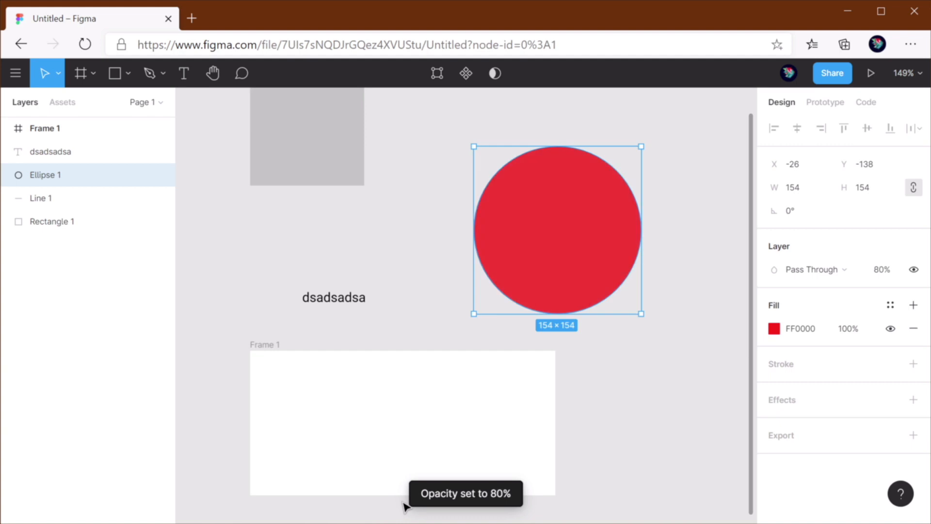
{"action": "key", "text": "0"}
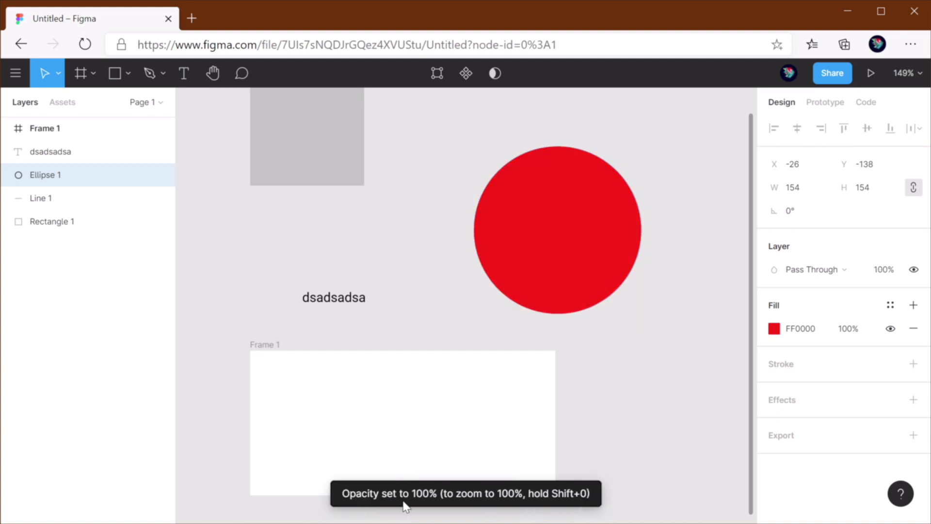
{"action": "left_click", "coordinate": [557, 229]}
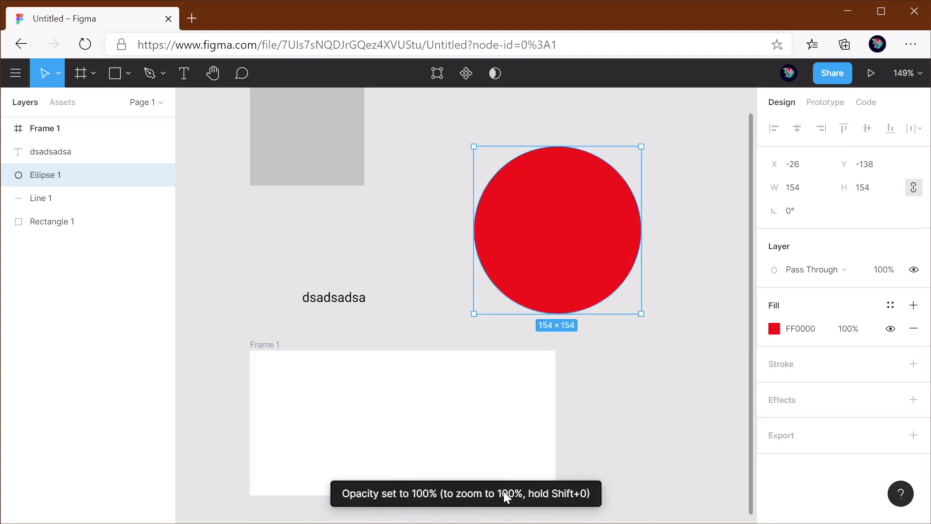
{"action": "mouse_move", "coordinate": [480, 512]}
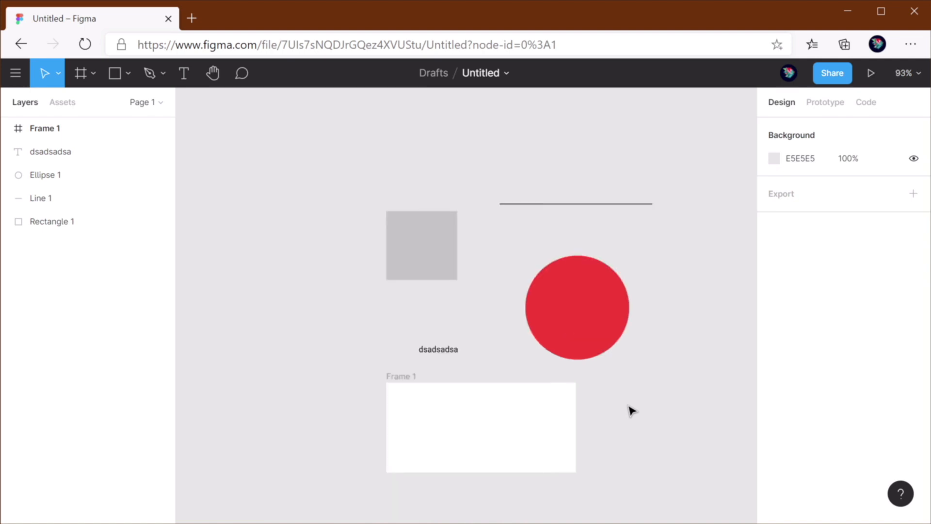
{"action": "scroll", "scroll_direction": "down", "scroll_amount": 3}
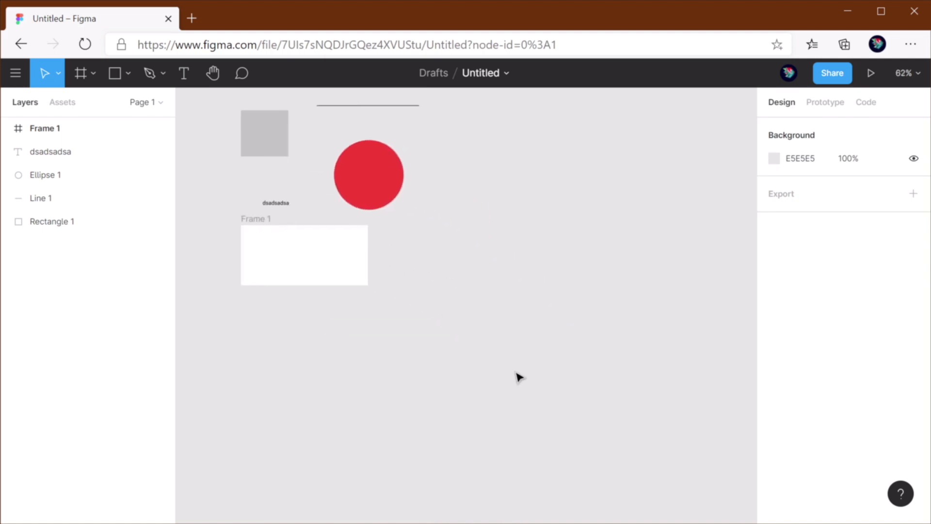
{"action": "left_click", "coordinate": [114, 73]}
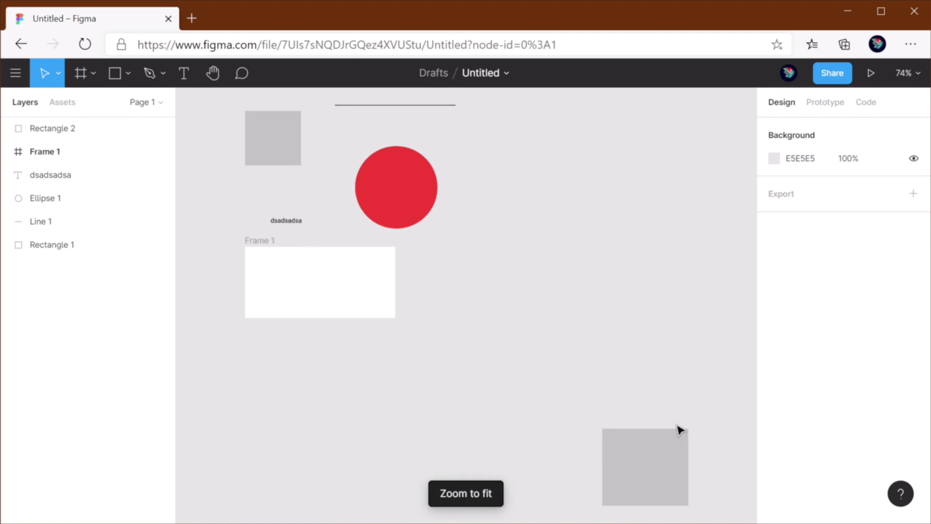
{"action": "left_click", "coordinate": [644, 467]}
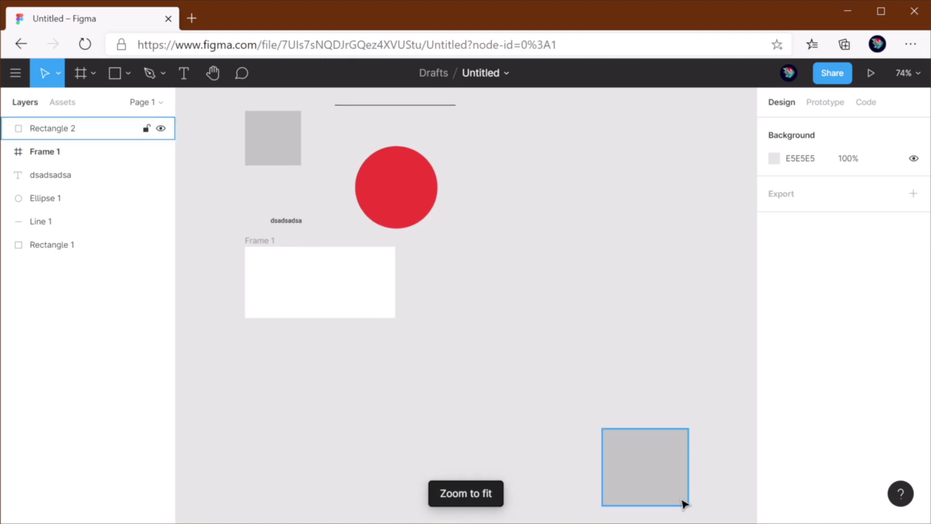
{"action": "mouse_move", "coordinate": [670, 478]}
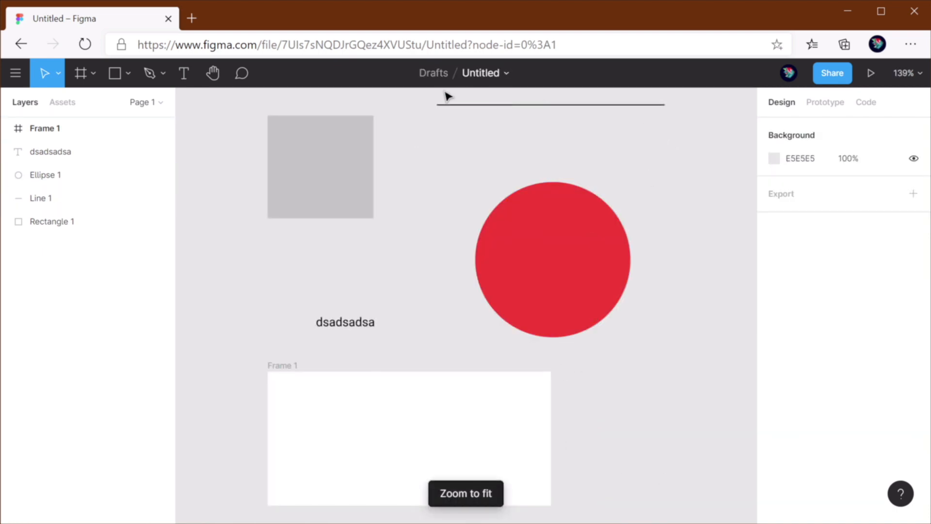
{"action": "mouse_move", "coordinate": [689, 415]}
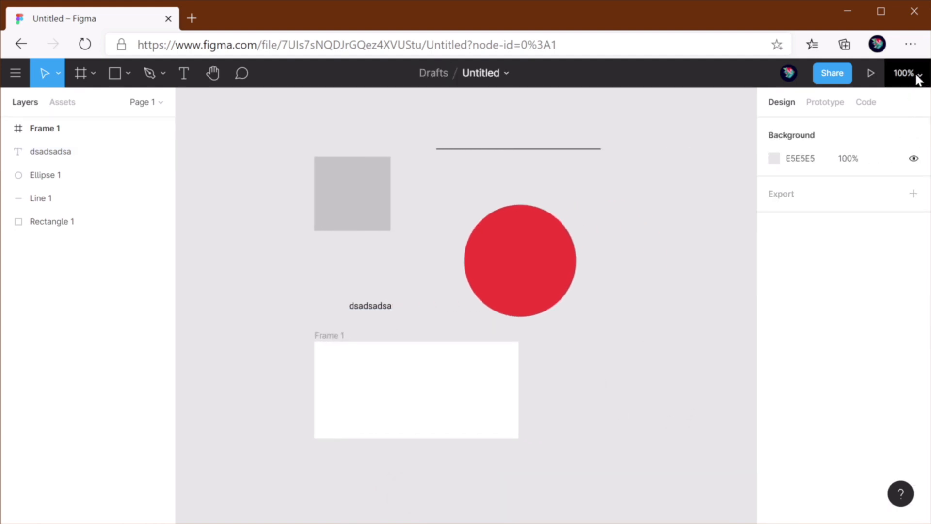
{"action": "mouse_move", "coordinate": [907, 73]}
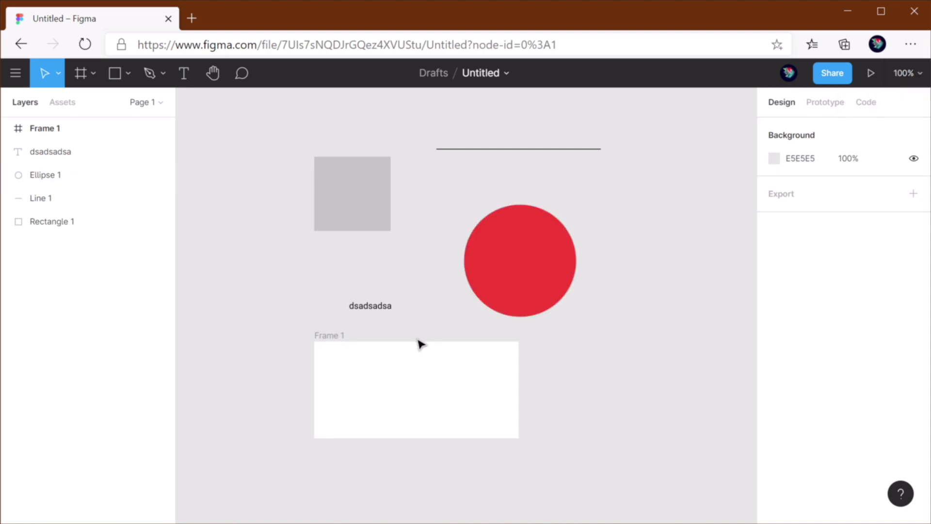
{"action": "left_click", "coordinate": [416, 390]}
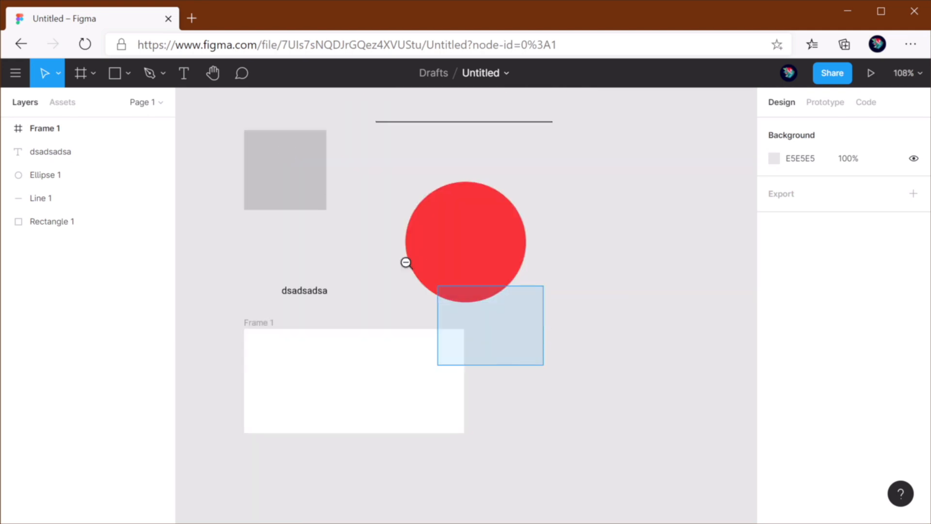
{"action": "scroll", "scroll_direction": "down", "scroll_amount": 3}
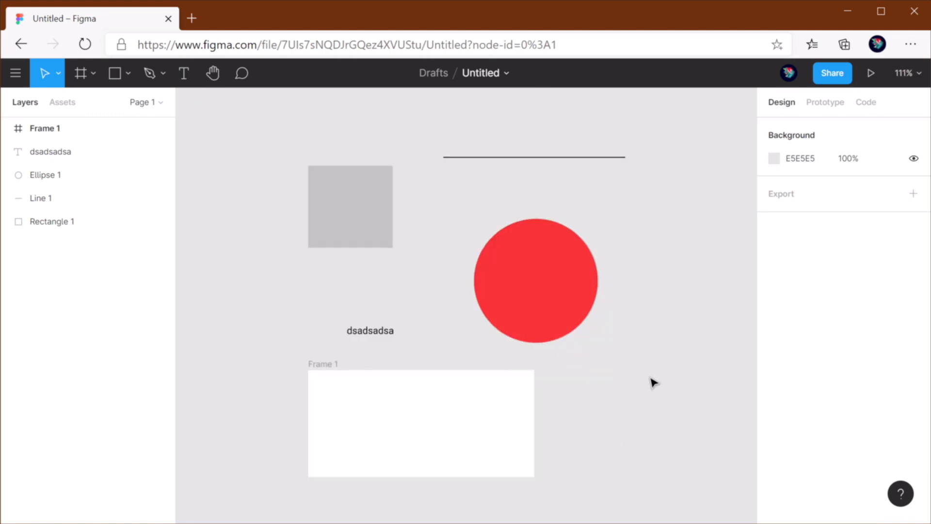
{"action": "mouse_move", "coordinate": [637, 370]}
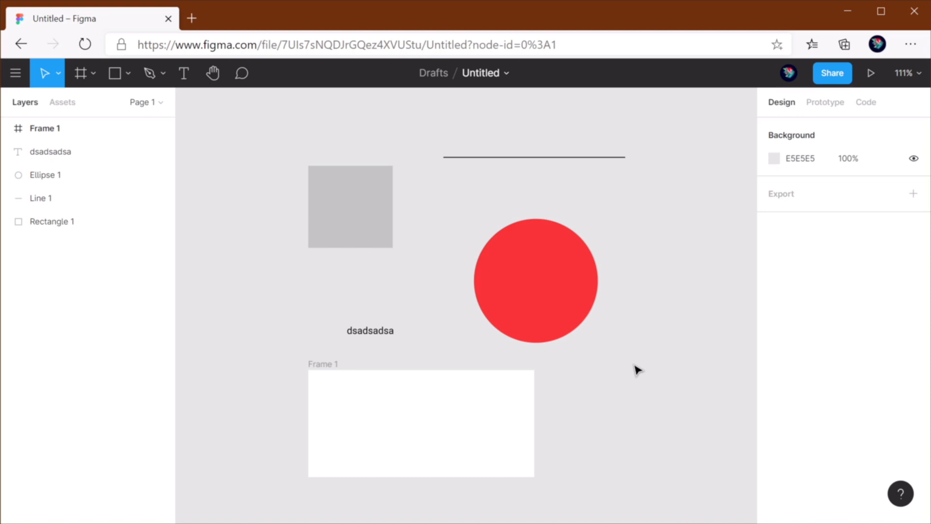
{"action": "mouse_move", "coordinate": [659, 197]}
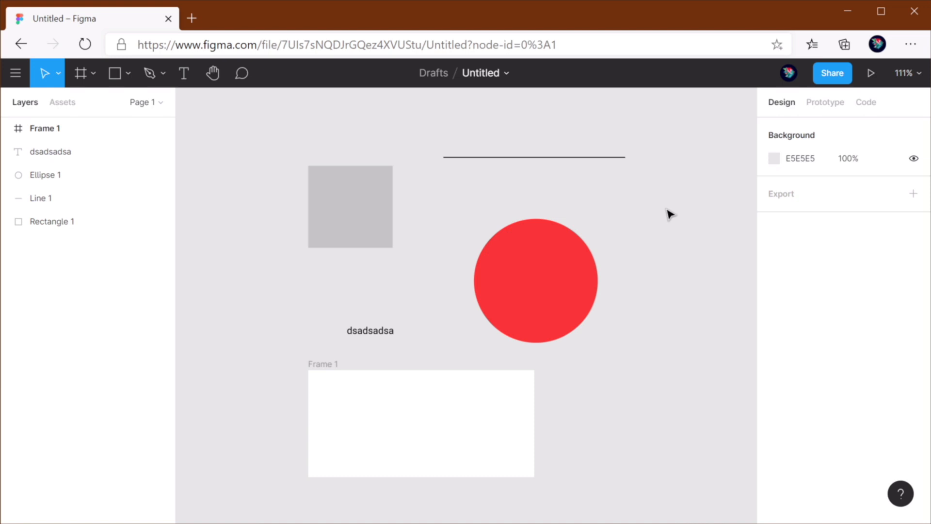
Step: Move the blue rectangle left, up and back right, ending near X -172, Y -236
{"action": "left_click", "coordinate": [534, 280]}
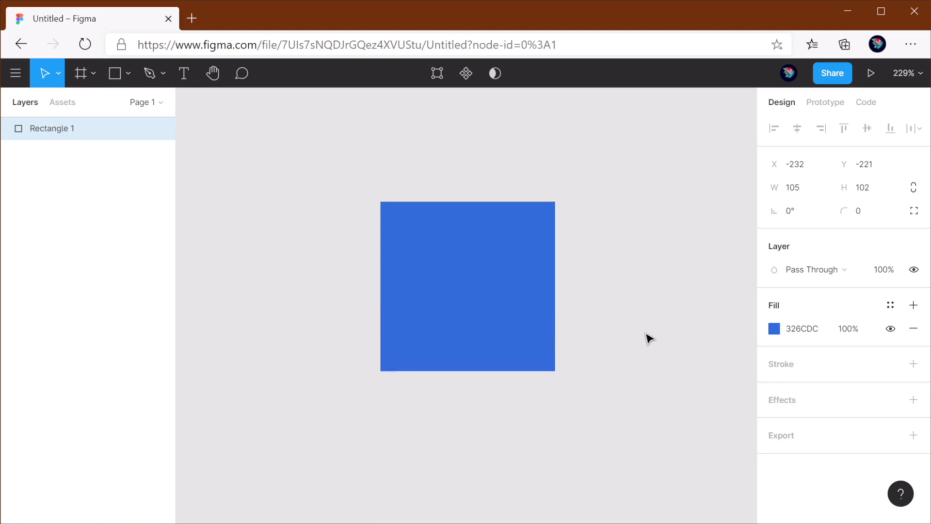
{"action": "left_click_drag", "start_coordinate": [467, 287], "coordinate": [451, 295]}
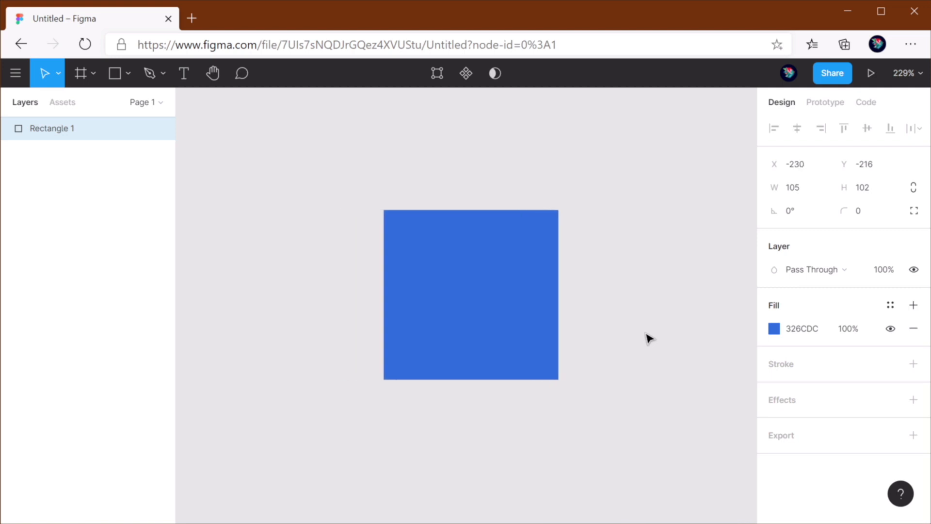
{"action": "left_click", "coordinate": [471, 295]}
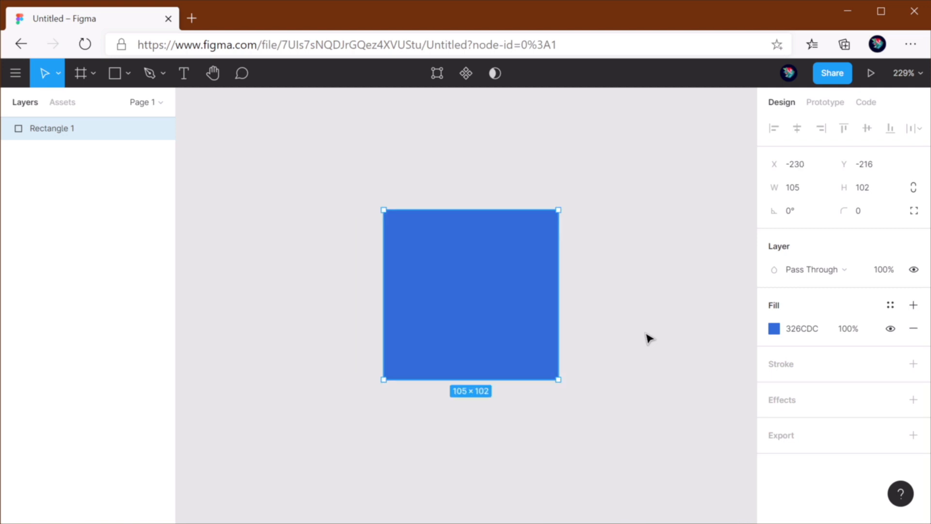
{"action": "left_click_drag", "start_coordinate": [470, 294], "coordinate": [482, 294]}
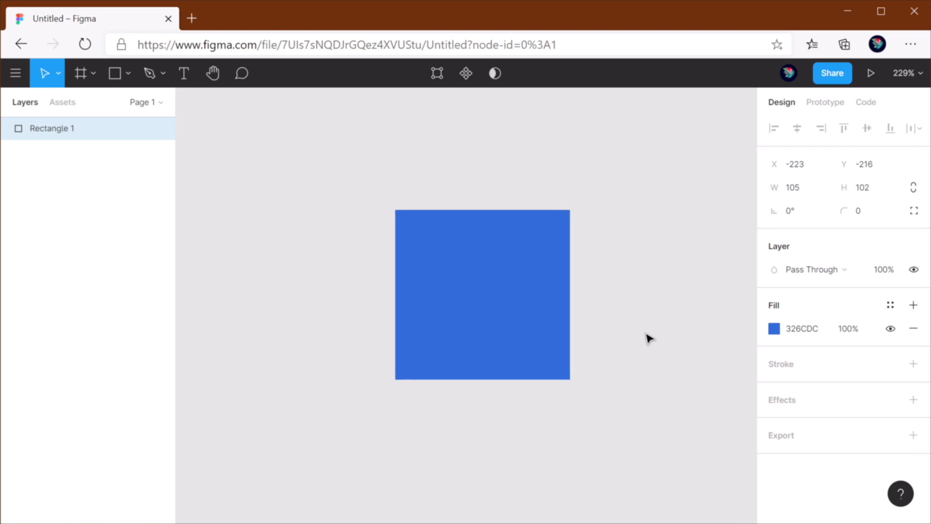
{"action": "left_click", "coordinate": [482, 295]}
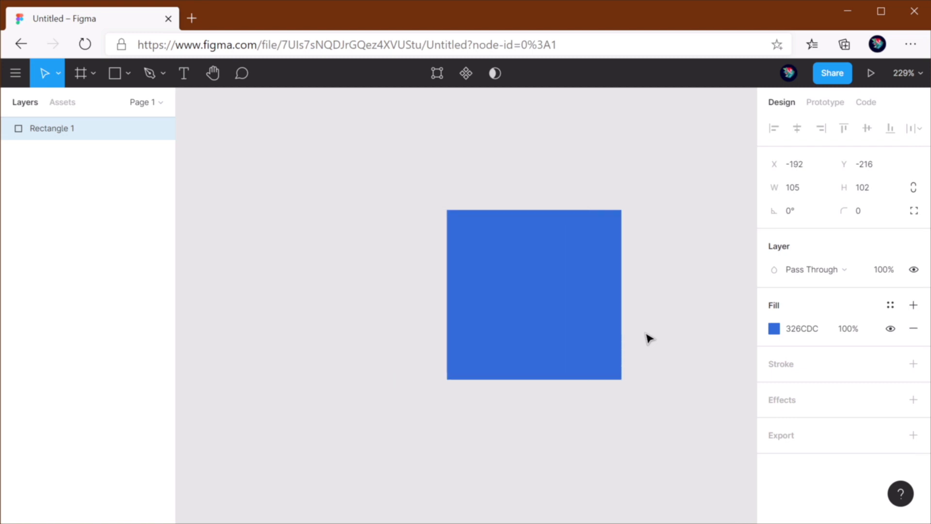
{"action": "left_click_drag", "start_coordinate": [534, 295], "coordinate": [401, 295]}
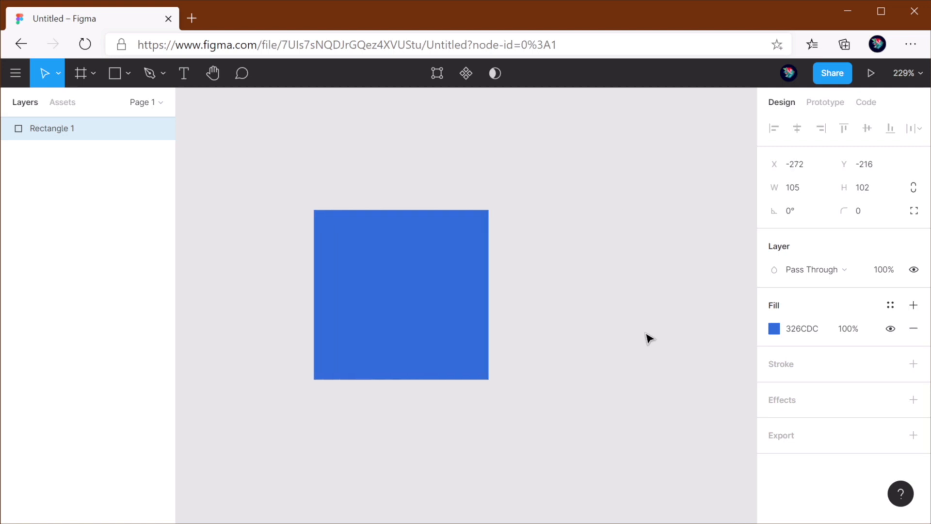
{"action": "left_click_drag", "start_coordinate": [401, 295], "coordinate": [334, 262]}
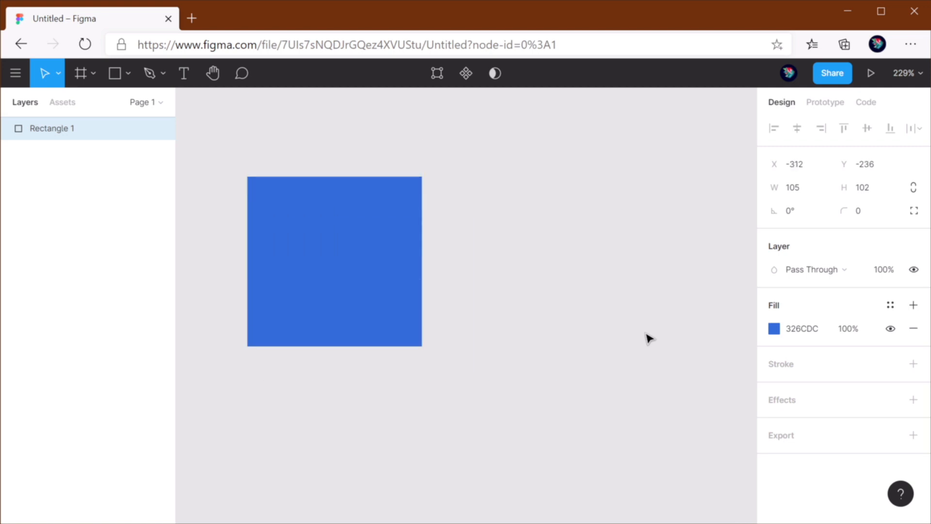
{"action": "left_click_drag", "start_coordinate": [335, 262], "coordinate": [567, 262]}
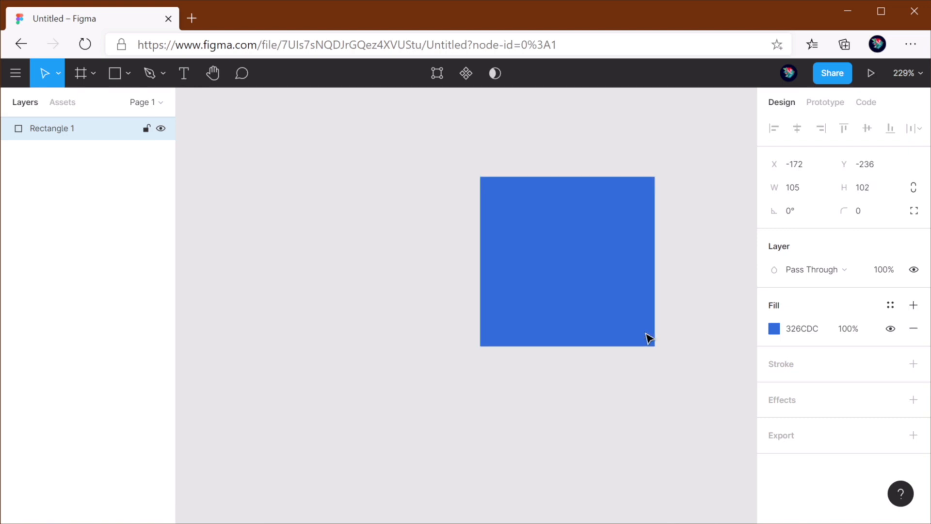
Step: Stretch the blue rectangle's bottom edge down from 102 to 142 high, keeping width 105
{"action": "left_click", "coordinate": [567, 261]}
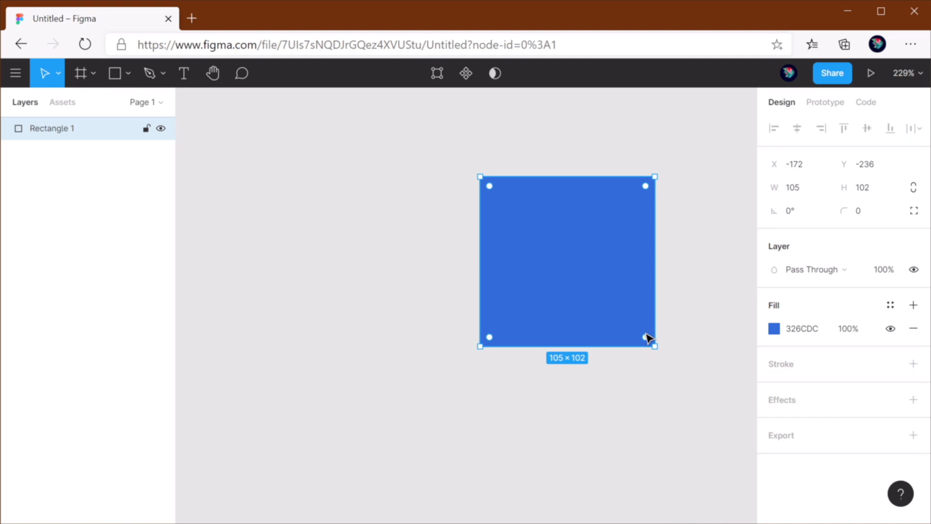
{"action": "left_click", "coordinate": [864, 188]}
{"action": "type", "text": "112"}
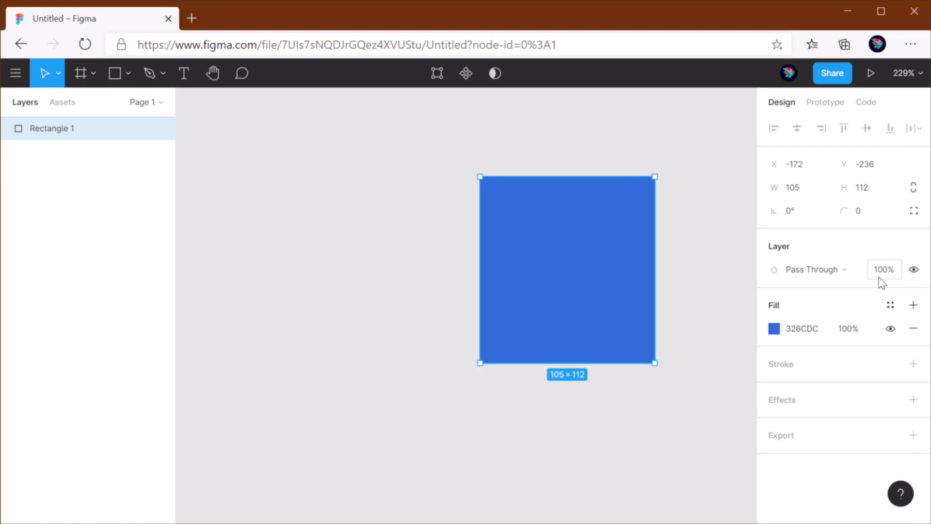
{"action": "left_click_drag", "start_coordinate": [568, 362], "coordinate": [567, 425]}
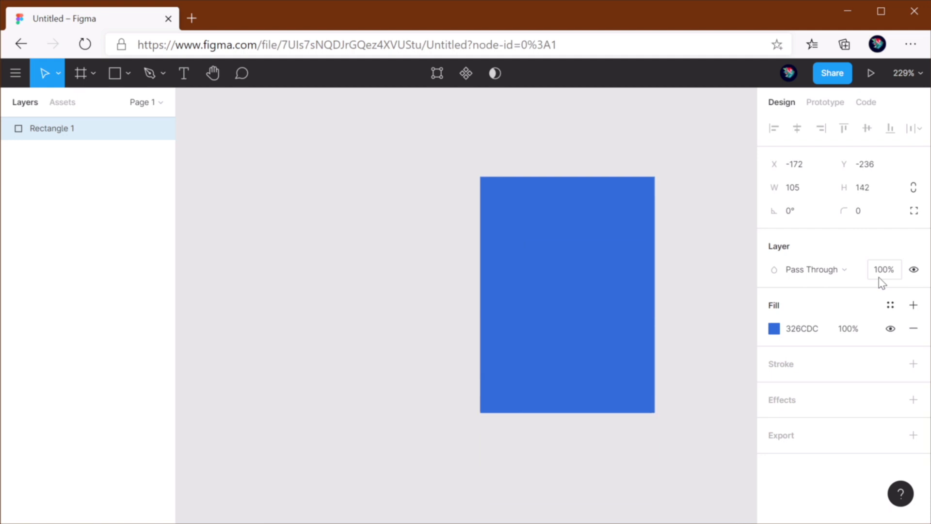
{"action": "left_click_drag", "start_coordinate": [655, 413], "coordinate": [722, 445]}
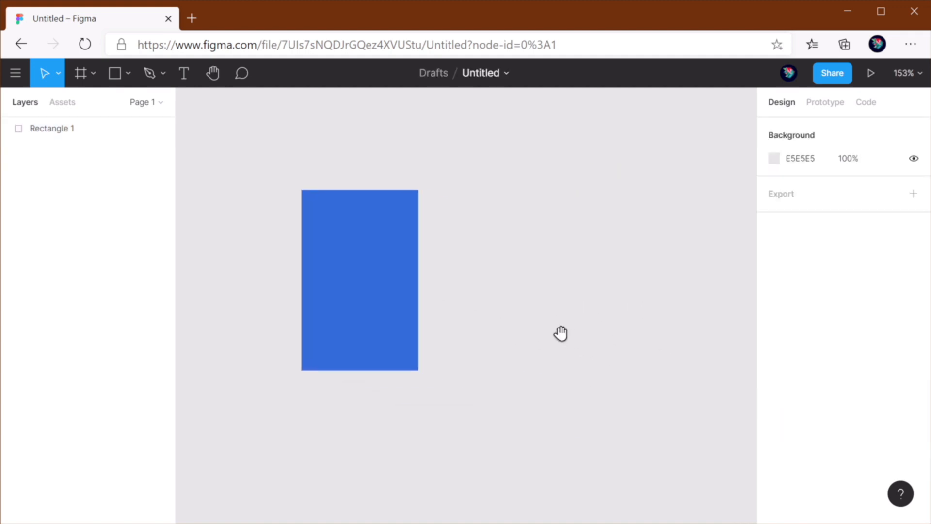
Step: Draw a grey ellipse right of the rectangle and wrap both in an auto layout frame with Shift+A
{"action": "left_click", "coordinate": [114, 73]}
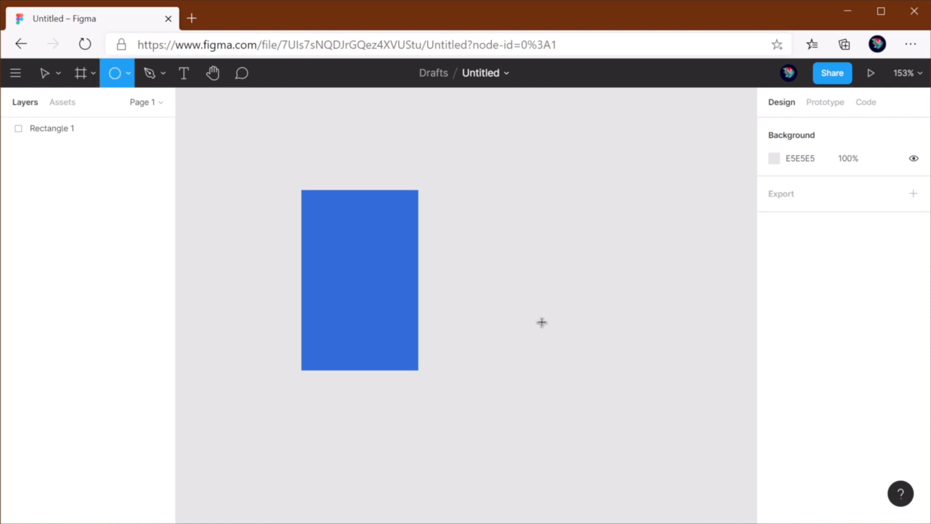
{"action": "left_click_drag", "start_coordinate": [493, 241], "coordinate": [610, 381]}
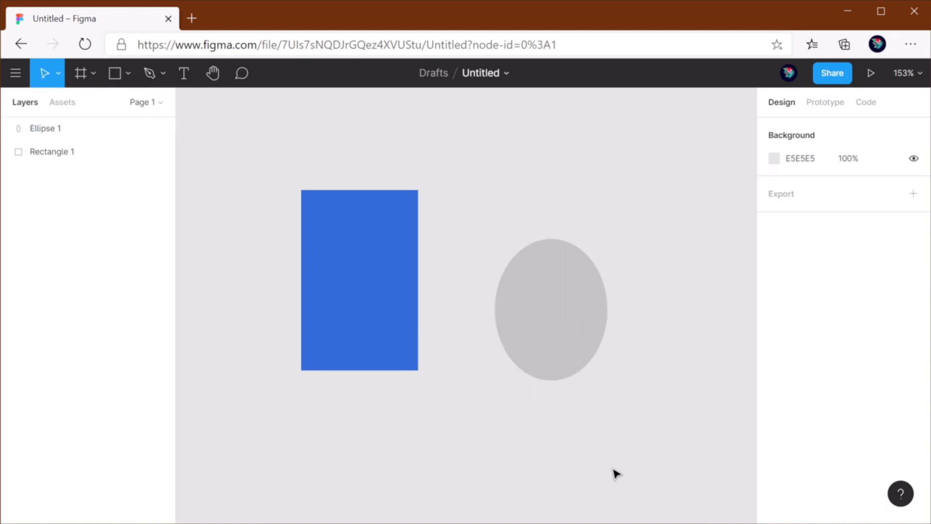
{"action": "mouse_move", "coordinate": [684, 445]}
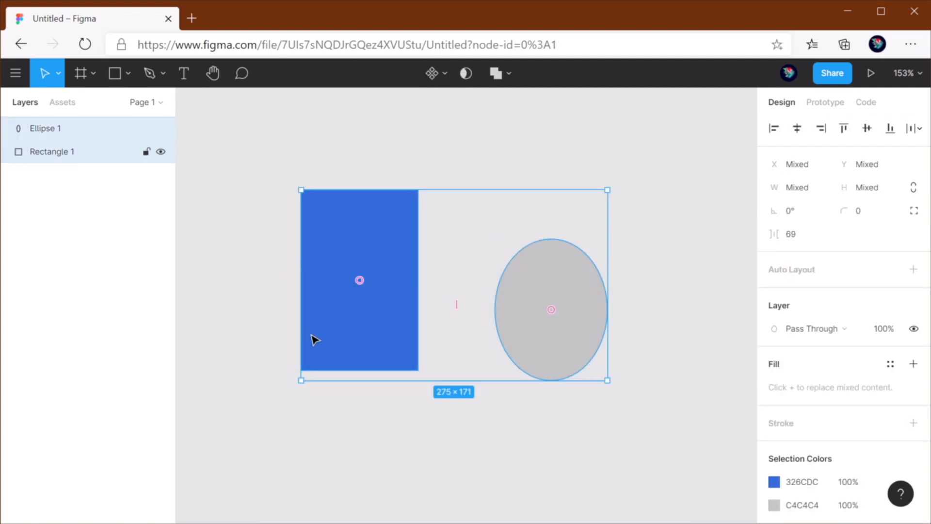
{"action": "key", "text": "shift+a"}
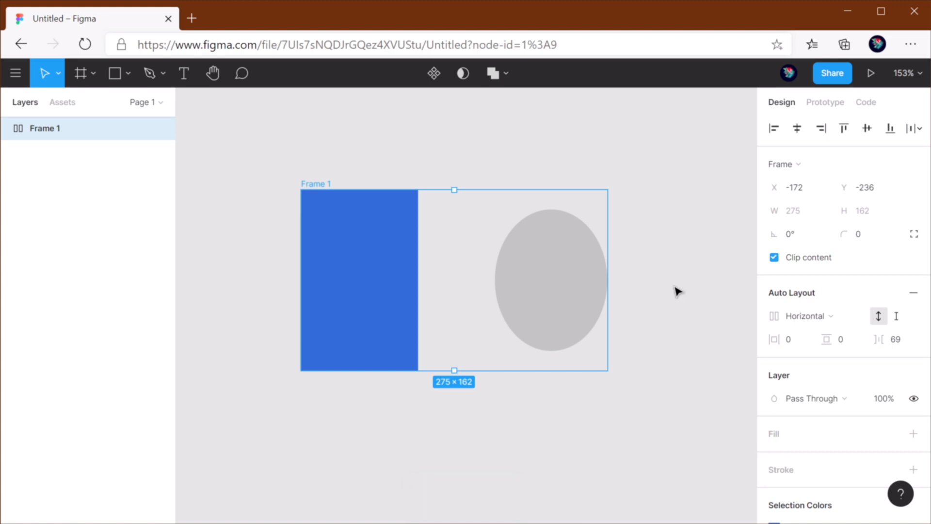
{"action": "mouse_move", "coordinate": [658, 356]}
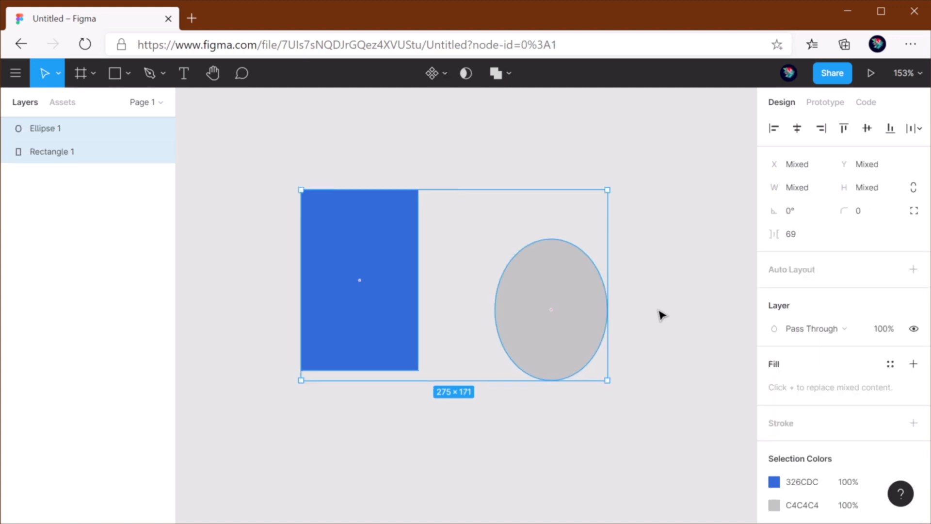
{"action": "mouse_move", "coordinate": [412, 393]}
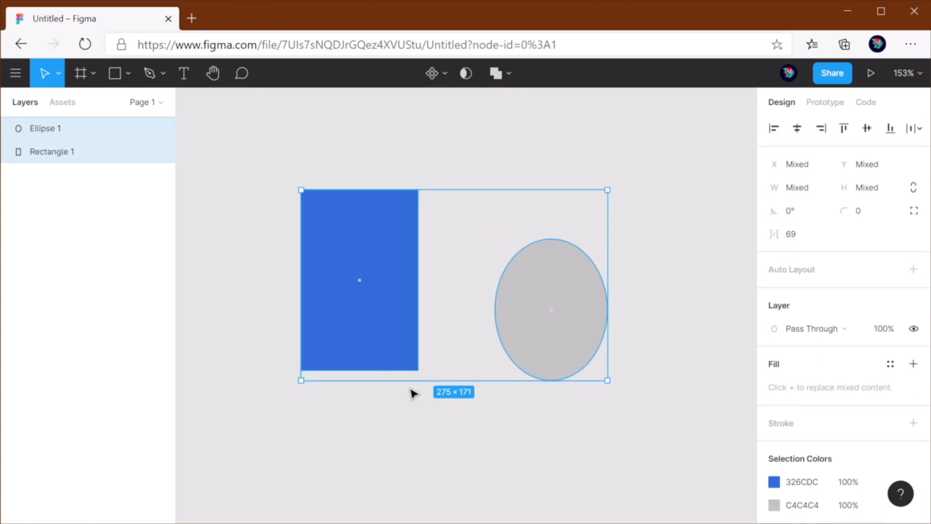
{"action": "mouse_move", "coordinate": [413, 383]}
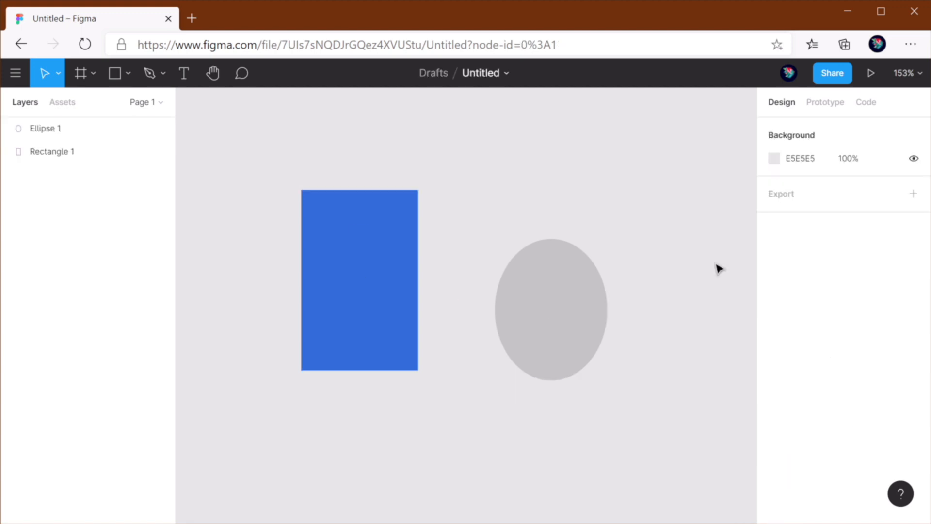
Step: Give the ellipse the rectangle's blue 326CDC fill using the eyedropper
{"action": "left_click", "coordinate": [359, 288]}
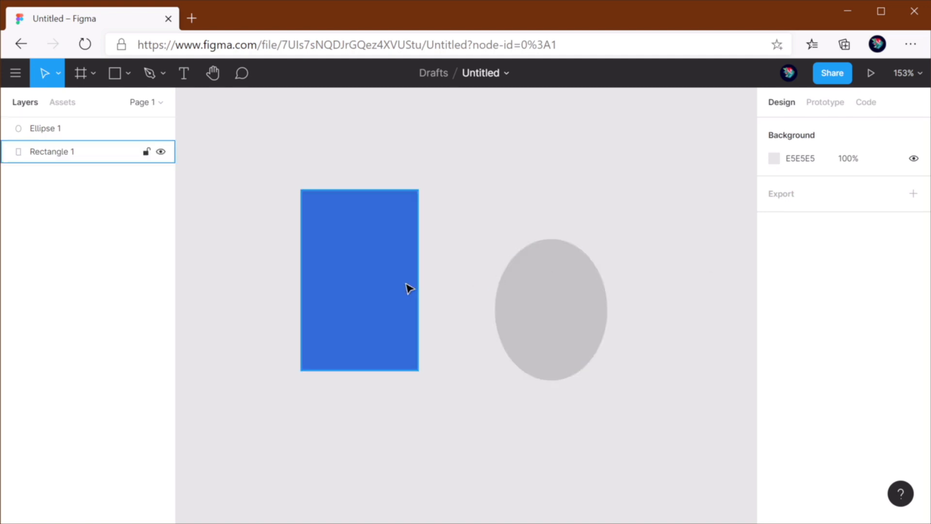
{"action": "left_click", "coordinate": [550, 297]}
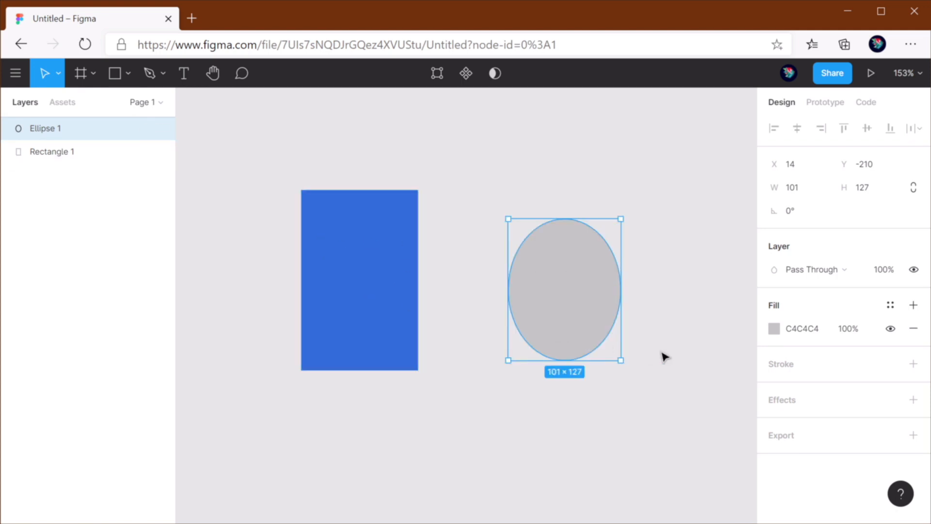
{"action": "left_click", "coordinate": [359, 279]}
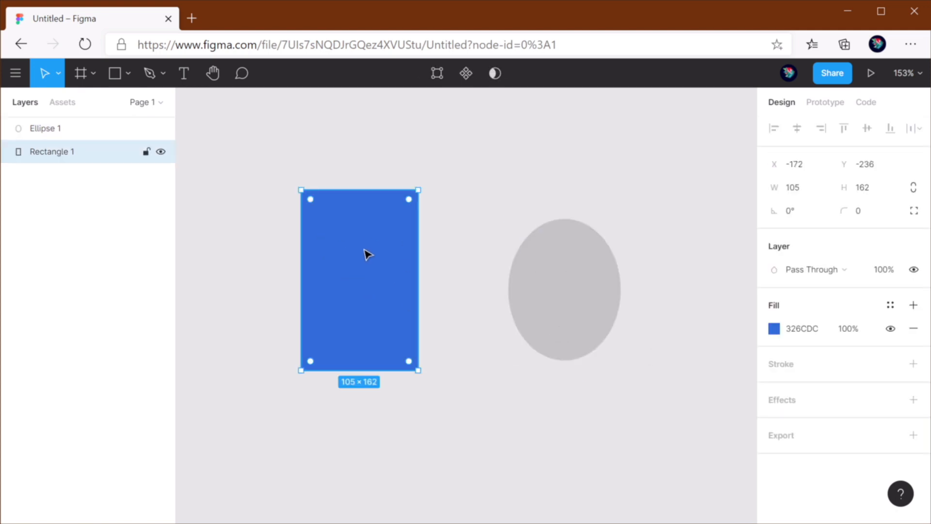
{"action": "left_click", "coordinate": [652, 382]}
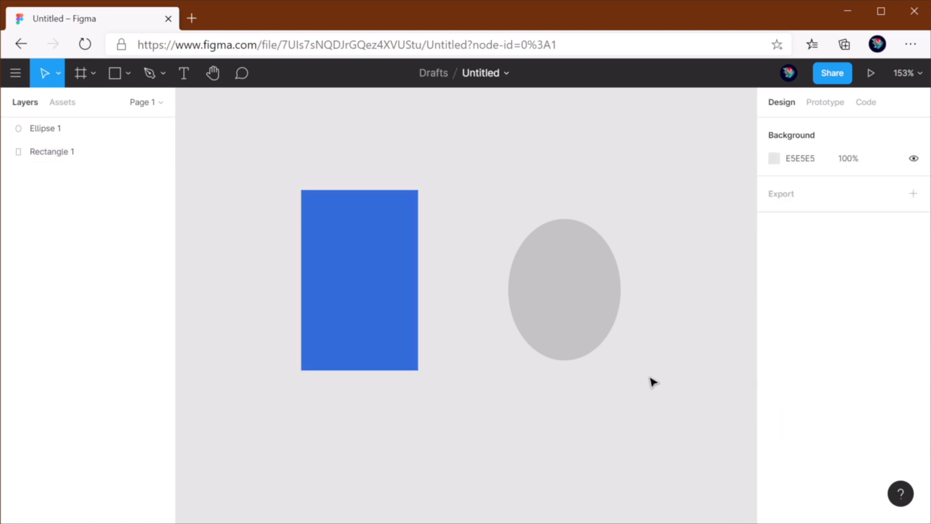
{"action": "left_click", "coordinate": [564, 287]}
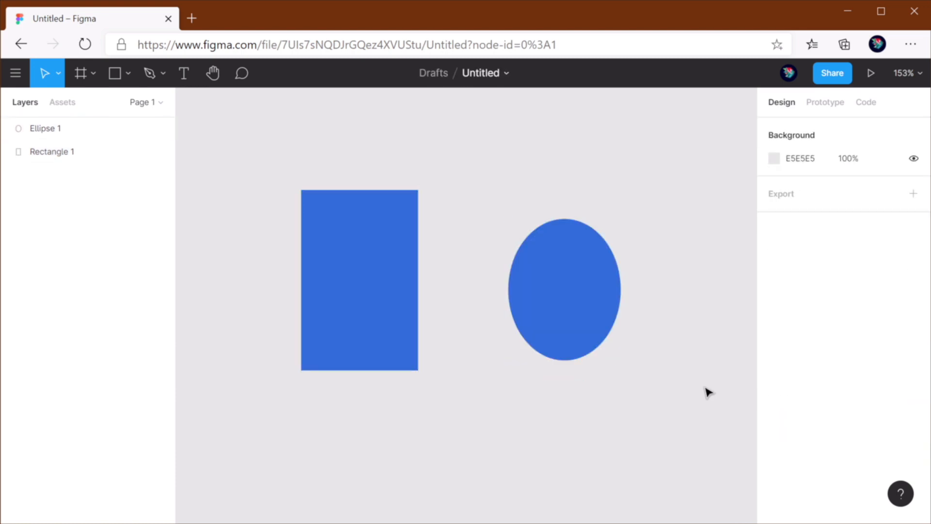
{"action": "left_click", "coordinate": [564, 291]}
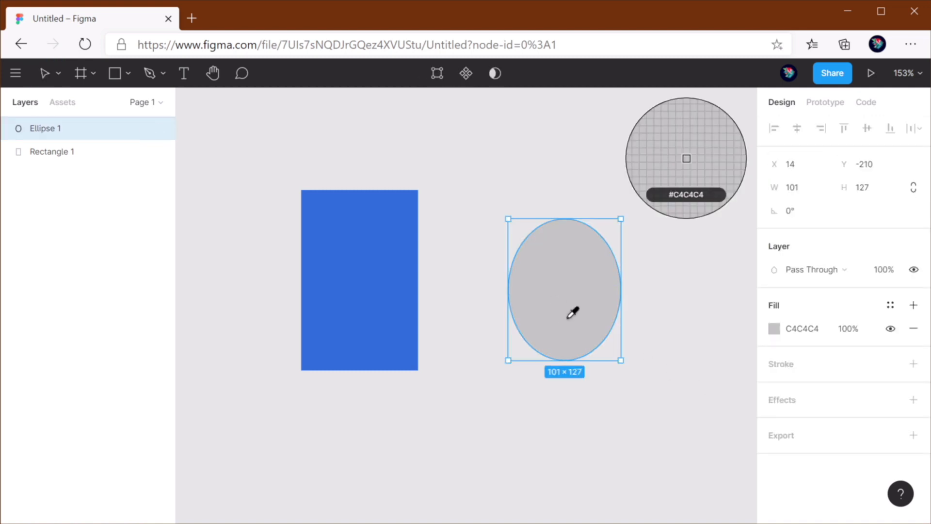
{"action": "mouse_move", "coordinate": [561, 280]}
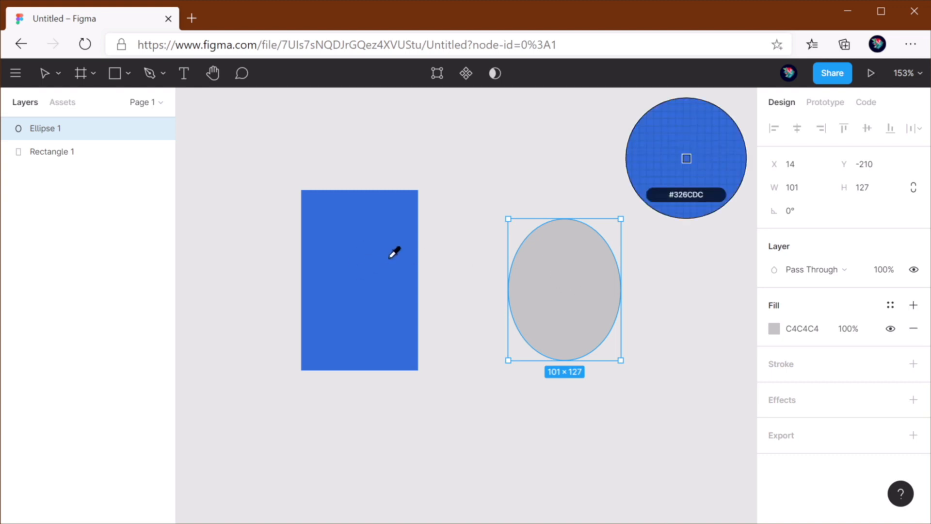
{"action": "left_click", "coordinate": [395, 254]}
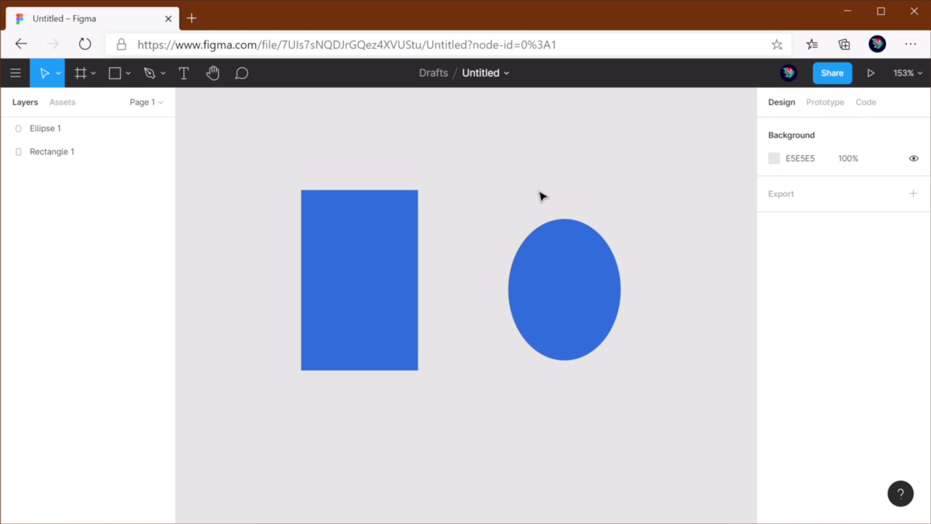
Step: Search the main menu for 'unspl' and then 'hide' commands
{"action": "left_click", "coordinate": [14, 73]}
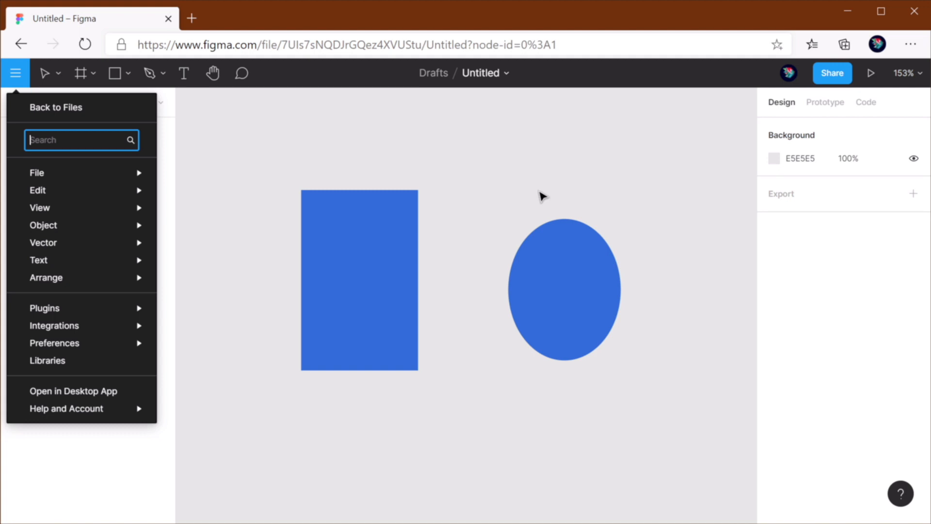
{"action": "type", "text": "unspl"}
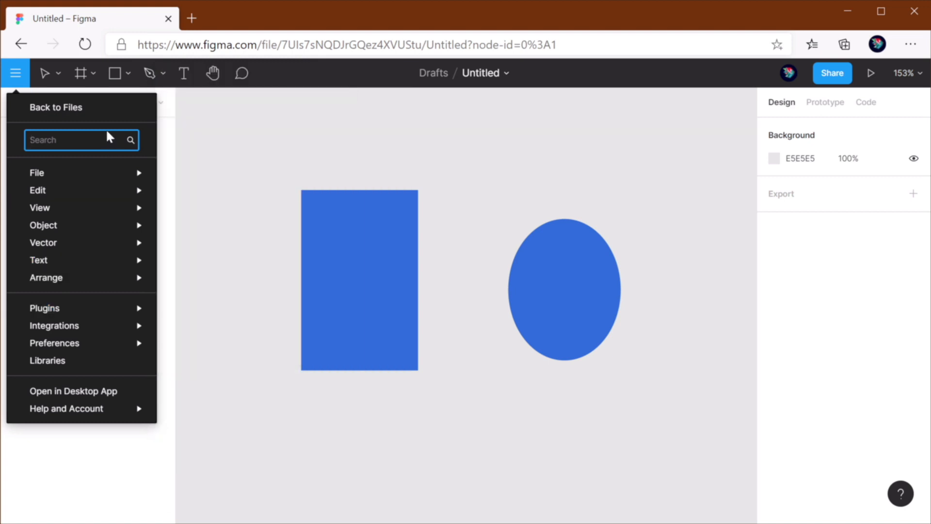
{"action": "type", "text": "hide"}
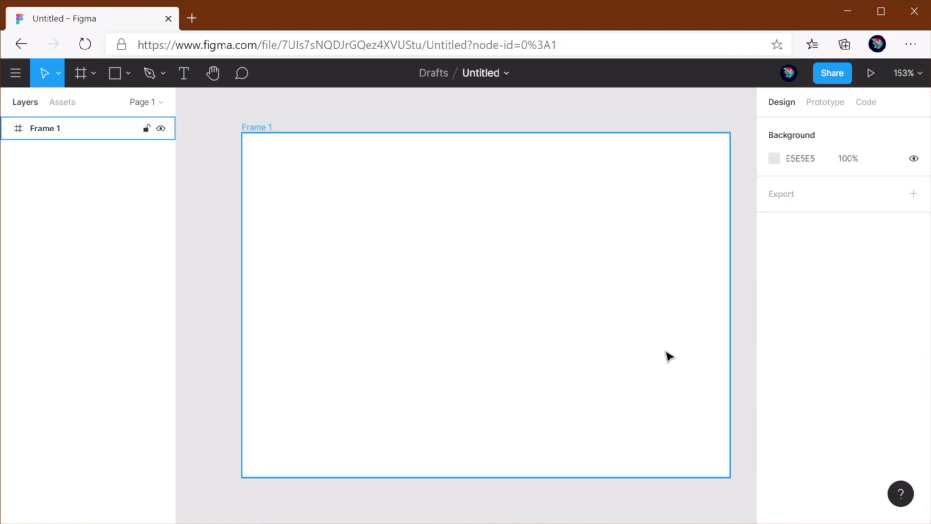
Step: Give Frame 1 a layout grid and set its type in the grid settings popup
{"action": "left_click", "coordinate": [45, 128]}
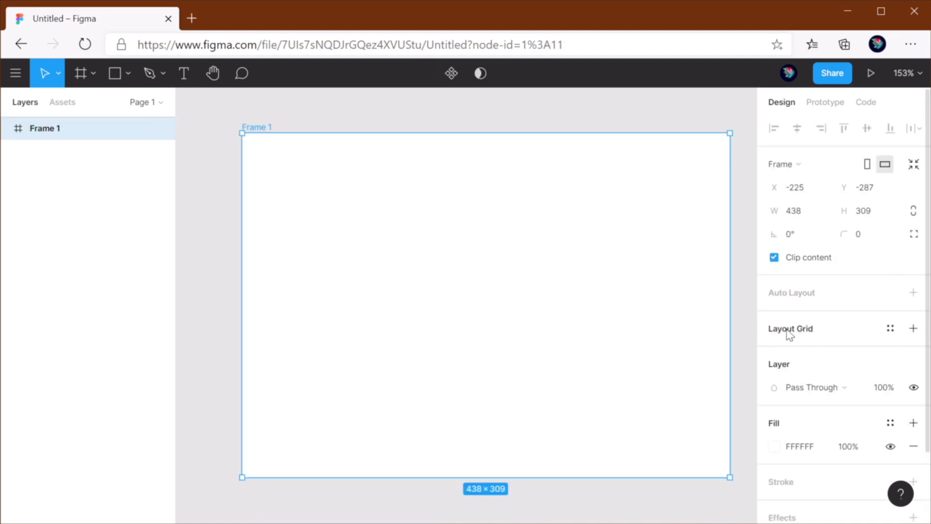
{"action": "left_click", "coordinate": [914, 328]}
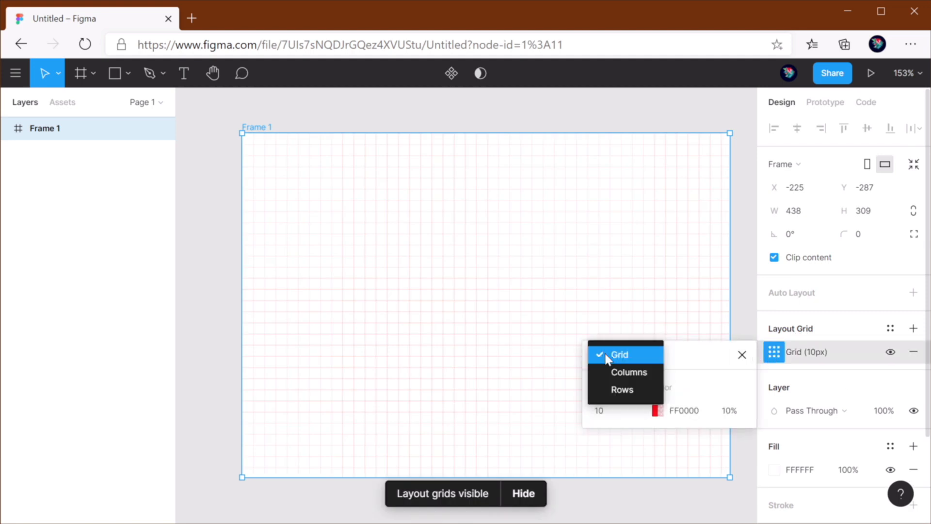
{"action": "left_click", "coordinate": [629, 372]}
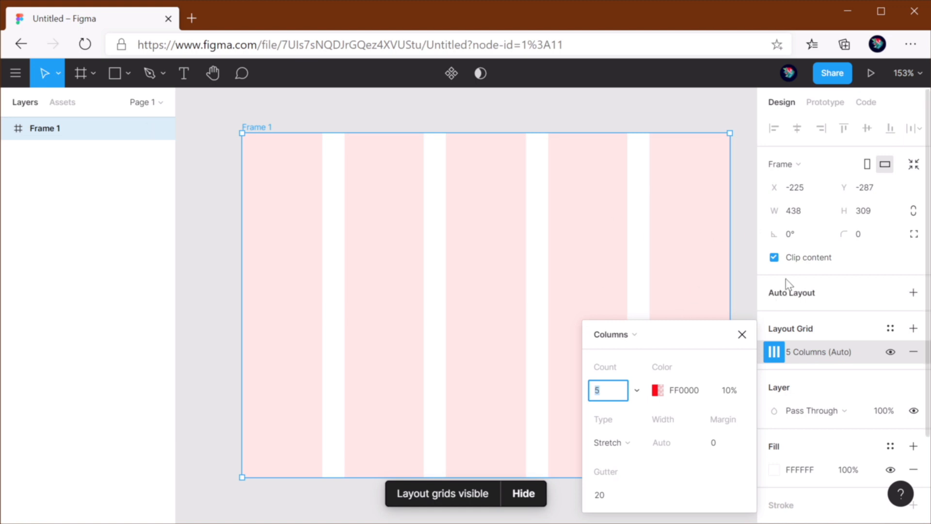
{"action": "left_click", "coordinate": [744, 287]}
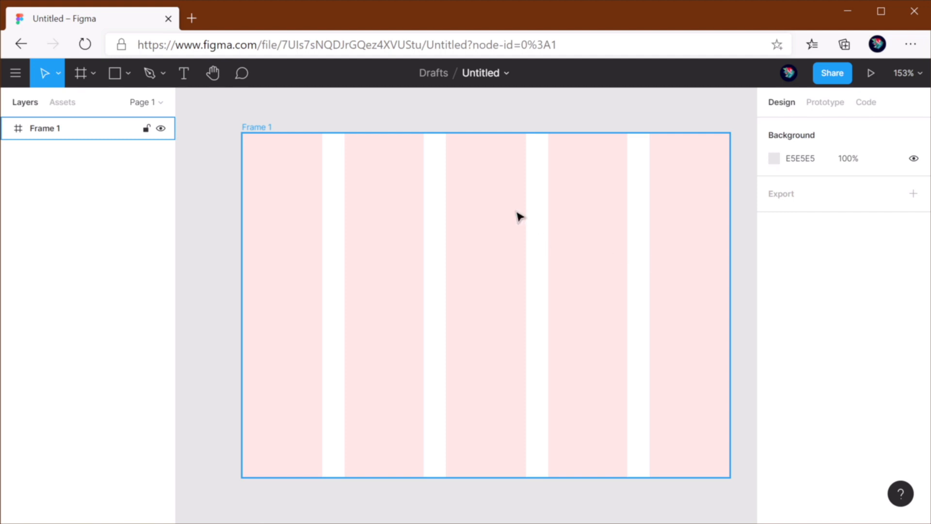
{"action": "mouse_move", "coordinate": [591, 279]}
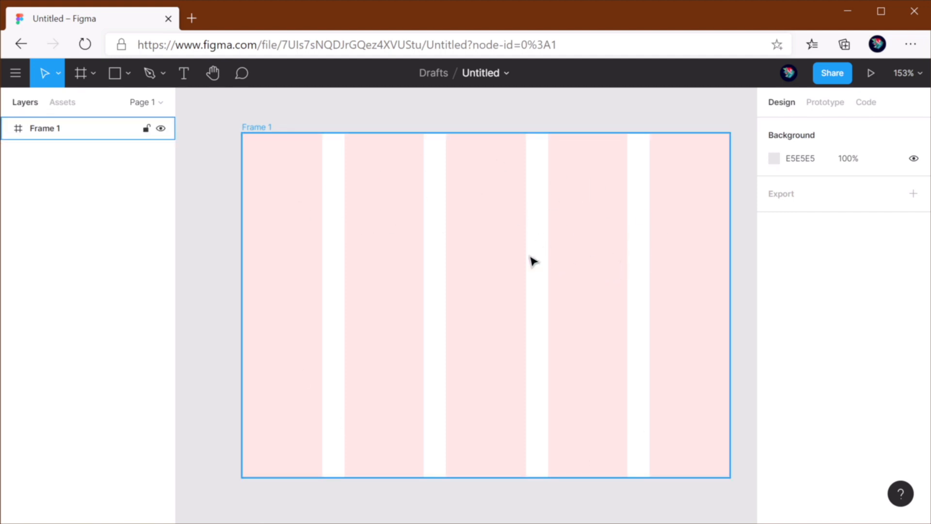
{"action": "mouse_move", "coordinate": [588, 245]}
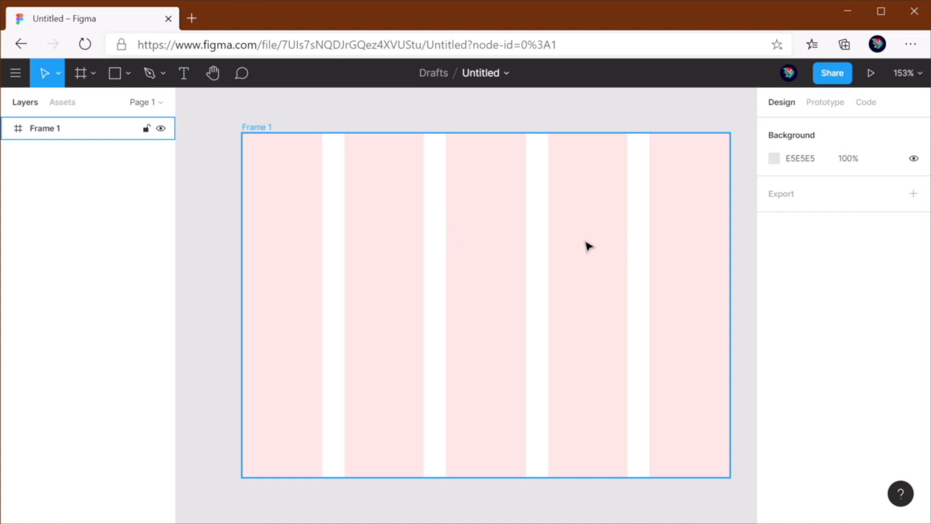
Step: Toggle Frame 1's layout grid visibility off and on twice with the eye icon, leaving it visible
{"action": "left_click", "coordinate": [773, 269]}
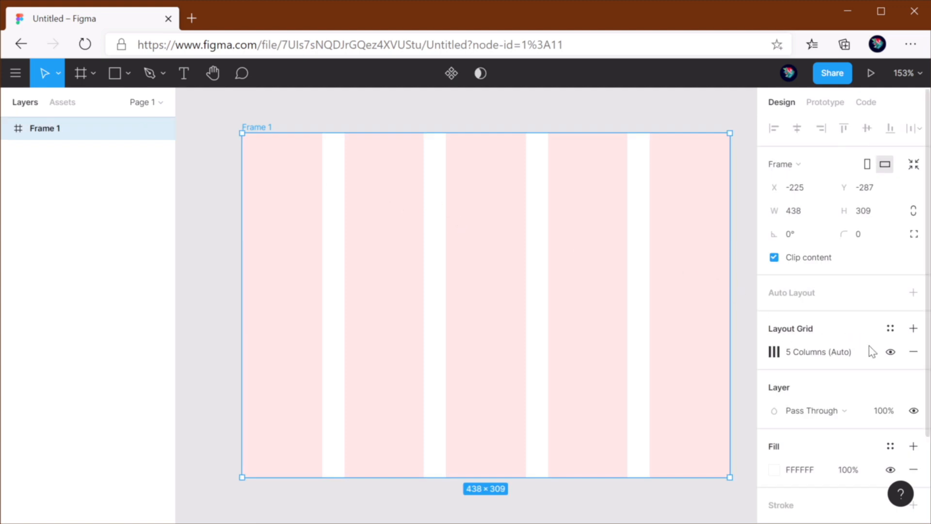
{"action": "left_click", "coordinate": [890, 351]}
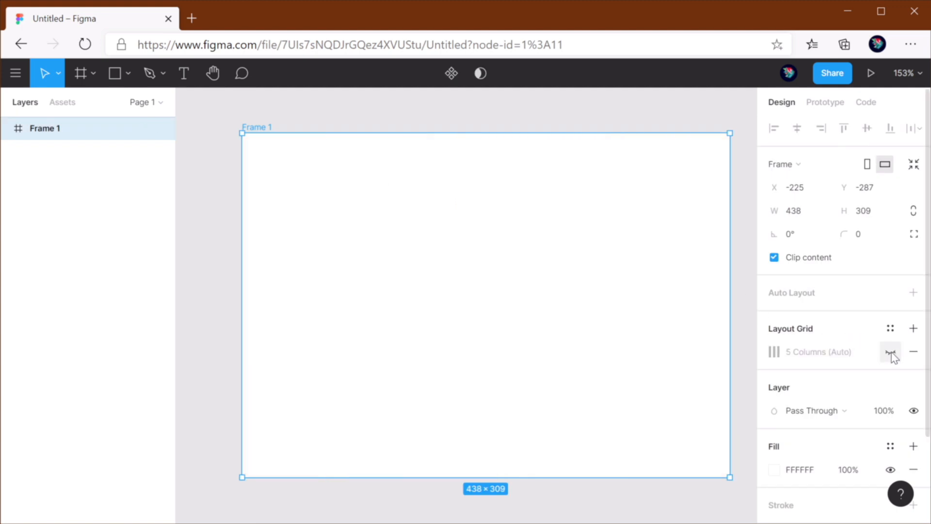
{"action": "left_click", "coordinate": [891, 351]}
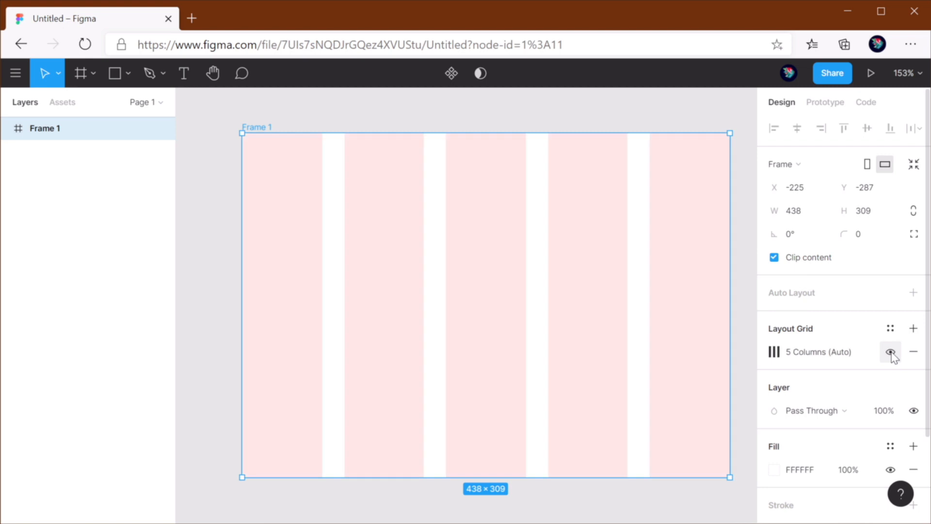
{"action": "left_click", "coordinate": [890, 351]}
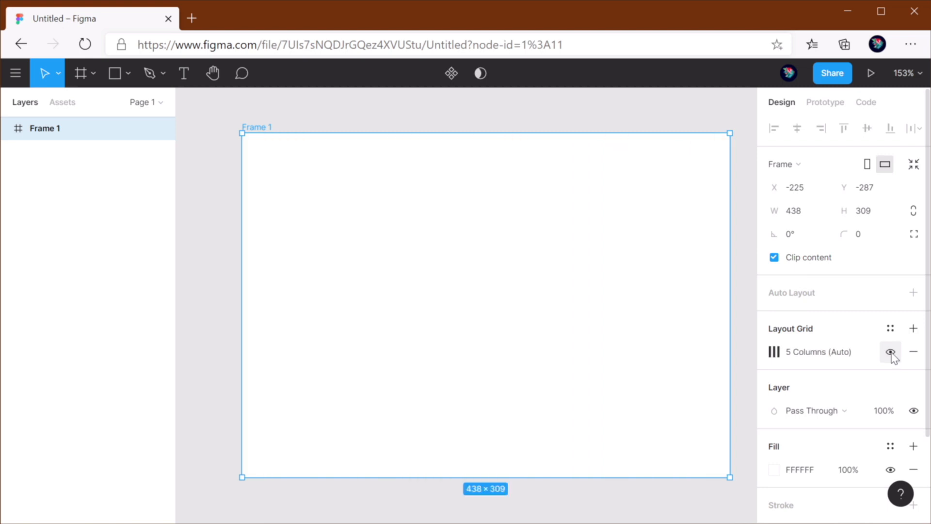
{"action": "left_click", "coordinate": [891, 352]}
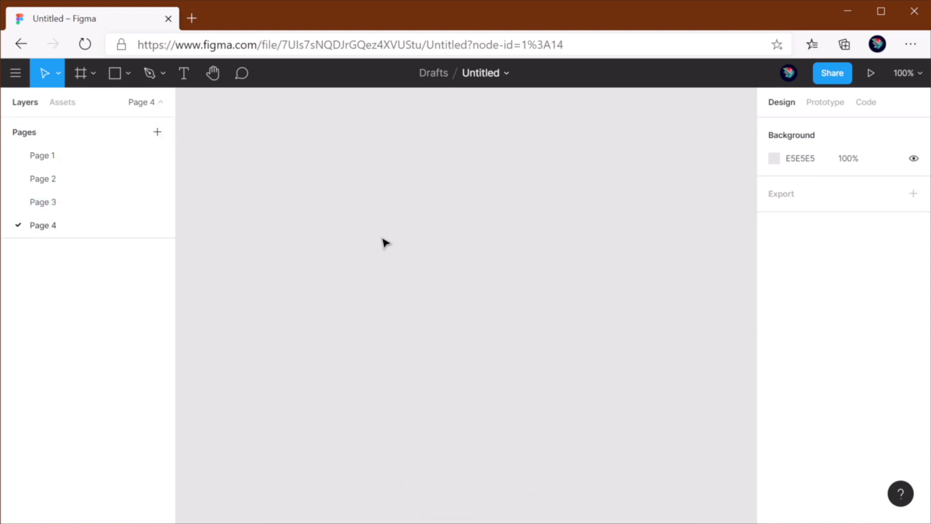
Step: Switch through Page 4 and Page 2 back to Page 1, then select Frame 1 to hide its layout grids
{"action": "left_click", "coordinate": [42, 156]}
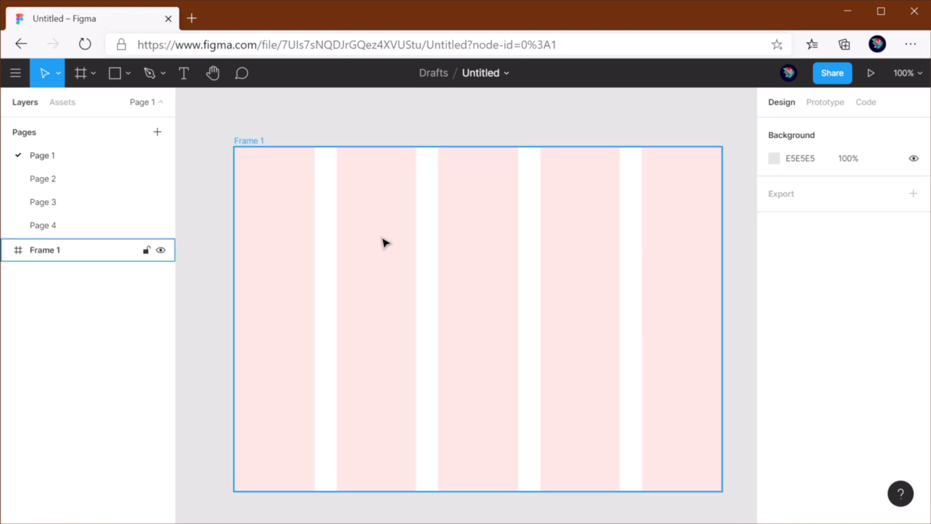
{"action": "left_click", "coordinate": [43, 224]}
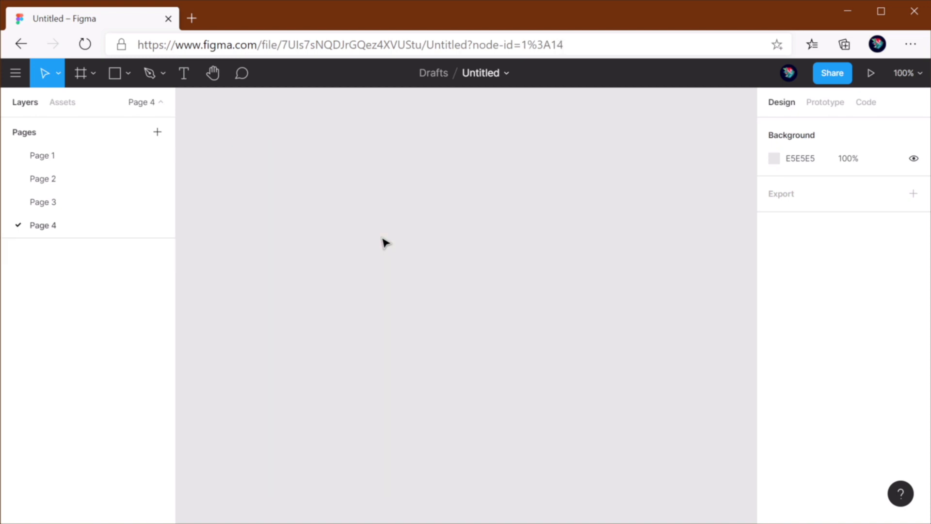
{"action": "left_click", "coordinate": [43, 178]}
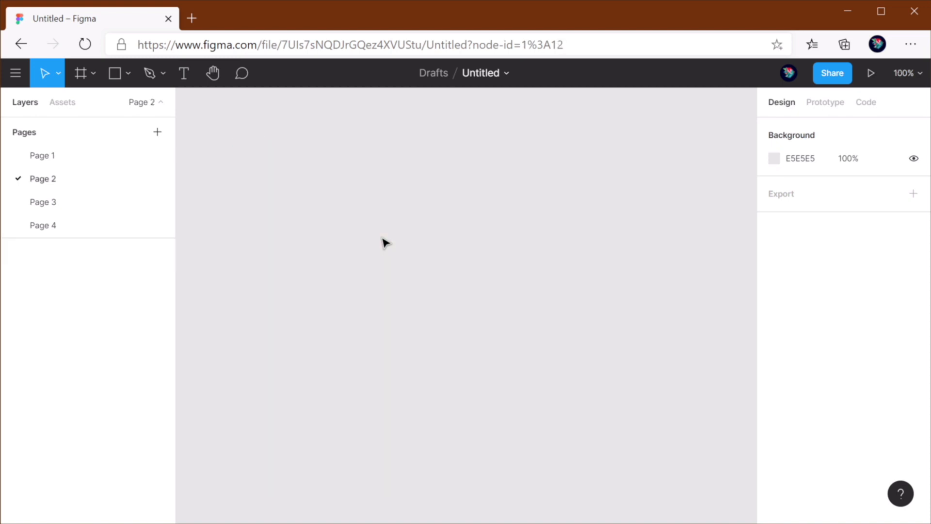
{"action": "left_click", "coordinate": [43, 224]}
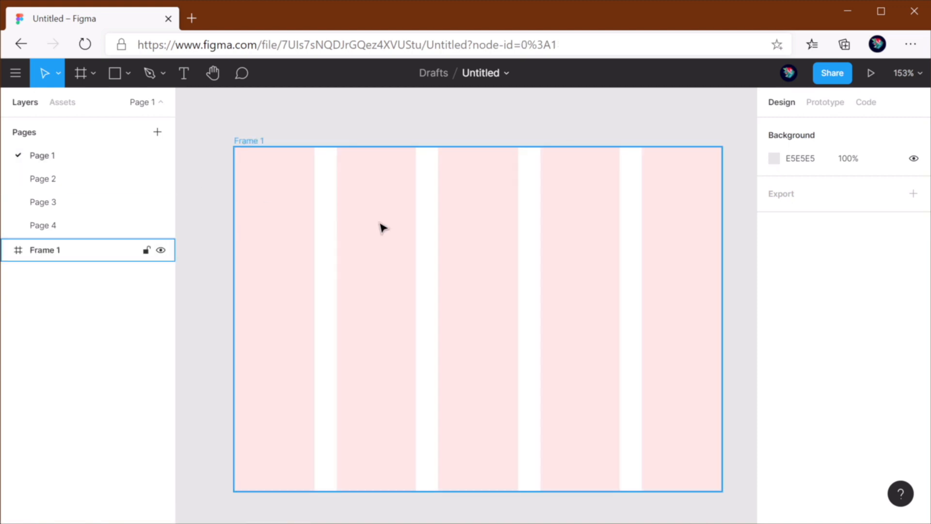
{"action": "left_click", "coordinate": [544, 128]}
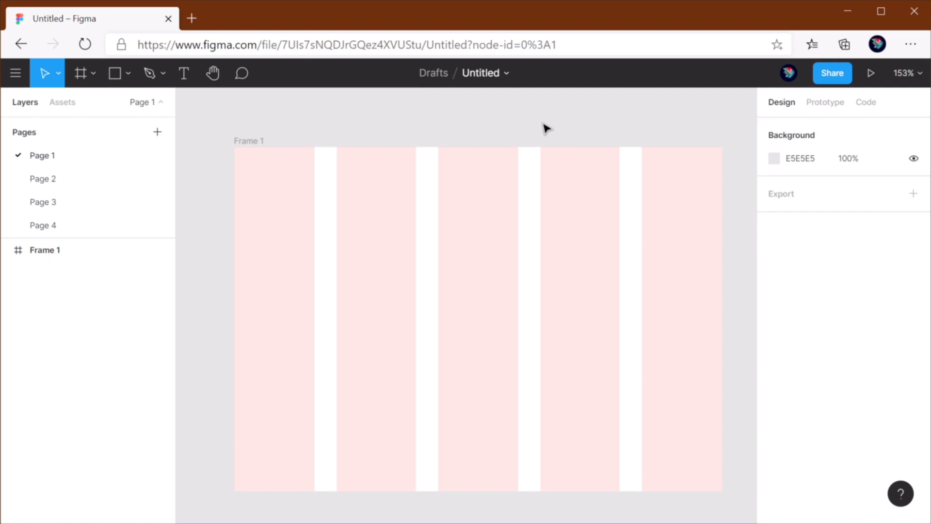
{"action": "left_click", "coordinate": [384, 169]}
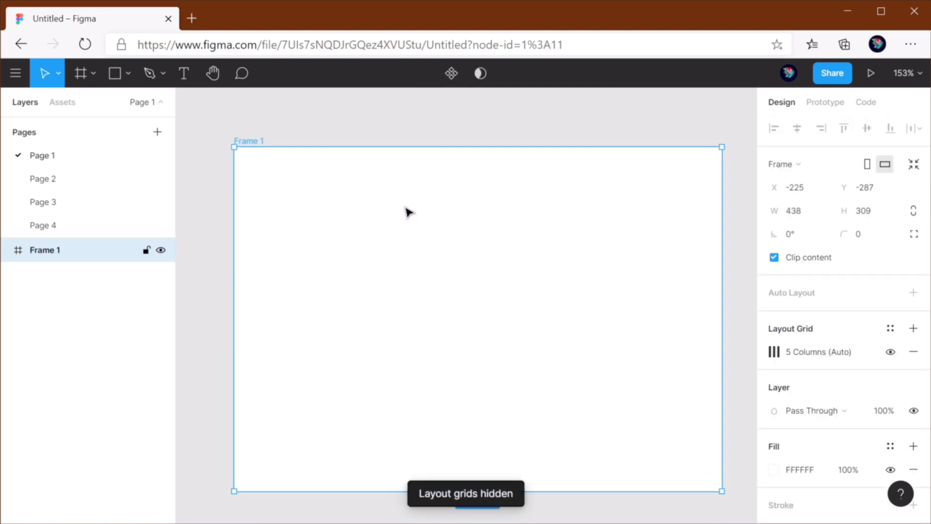
Step: Draw a grey square in Frame 1 and duplicate it with Ctrl+D into a row of squares
{"action": "left_click_drag", "start_coordinate": [267, 182], "coordinate": [351, 275]}
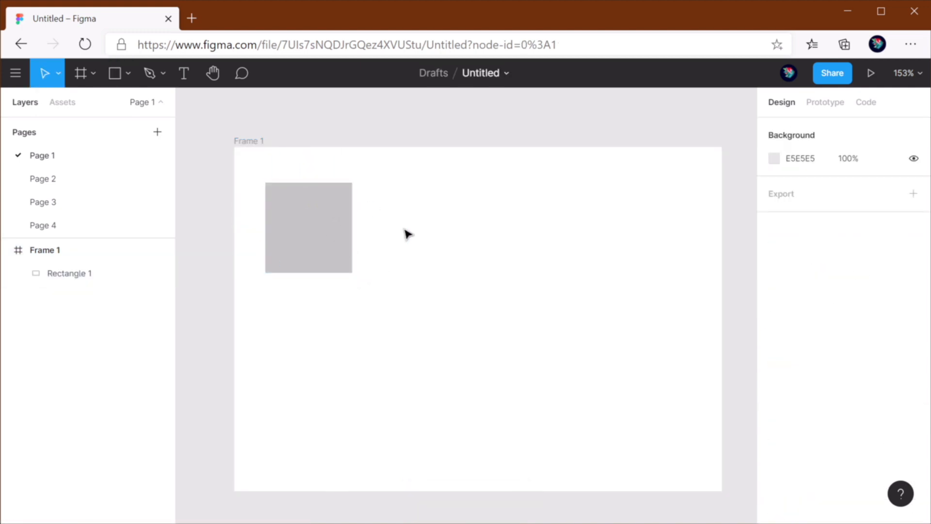
{"action": "left_click", "coordinate": [308, 227]}
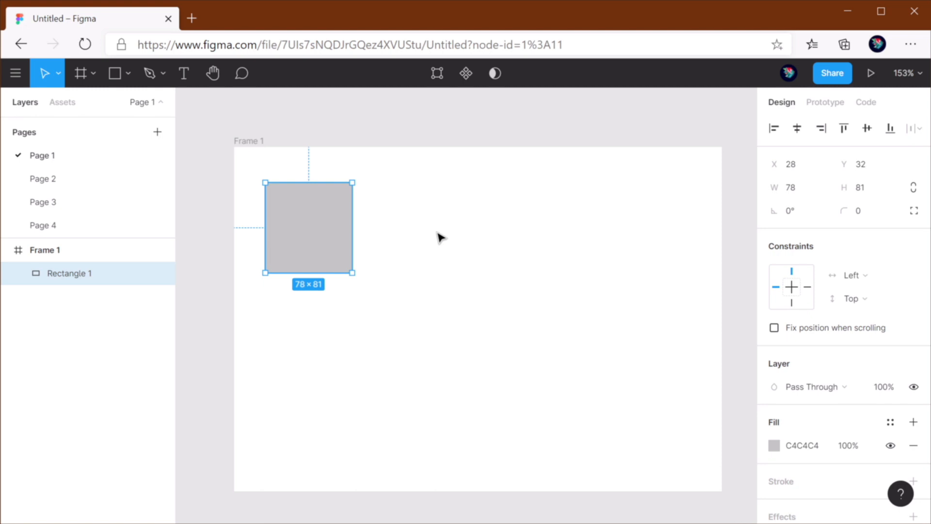
{"action": "key", "text": "Ctrl+d"}
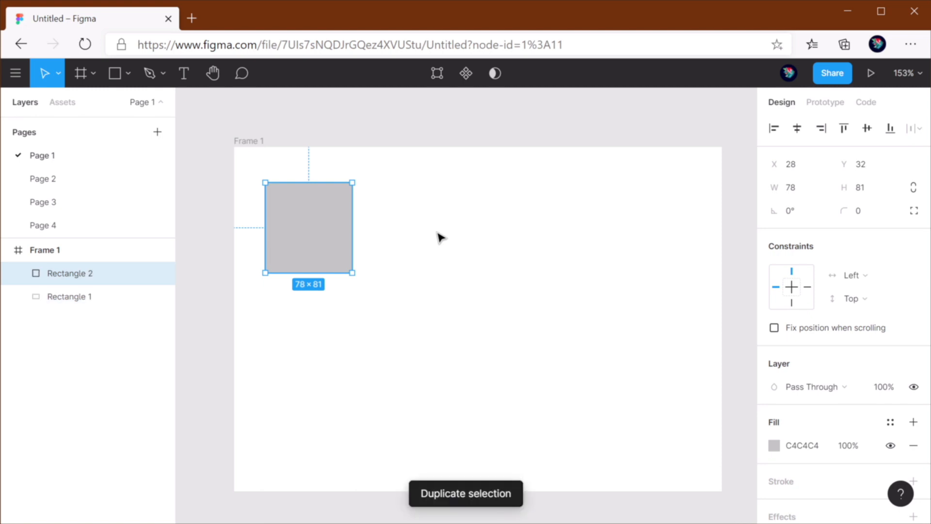
{"action": "left_click_drag", "start_coordinate": [308, 227], "coordinate": [407, 227]}
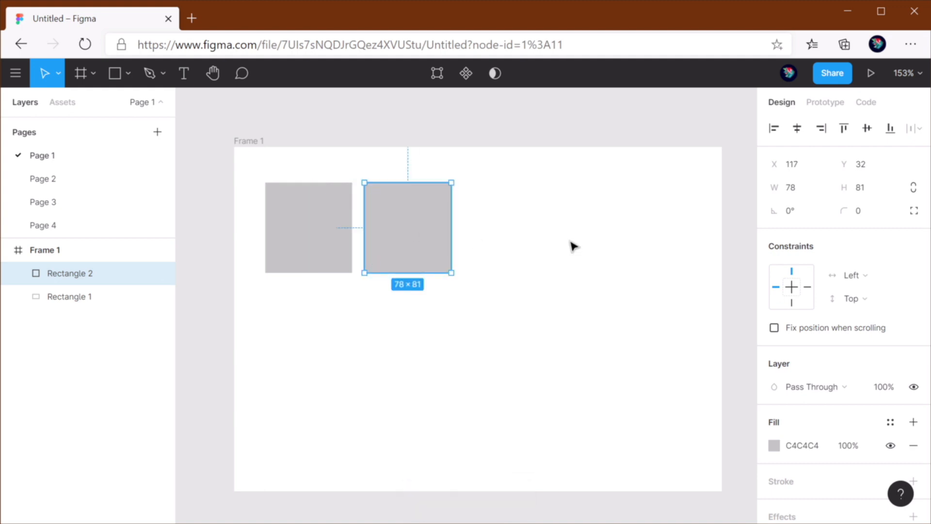
{"action": "key", "text": "ctrl+d"}
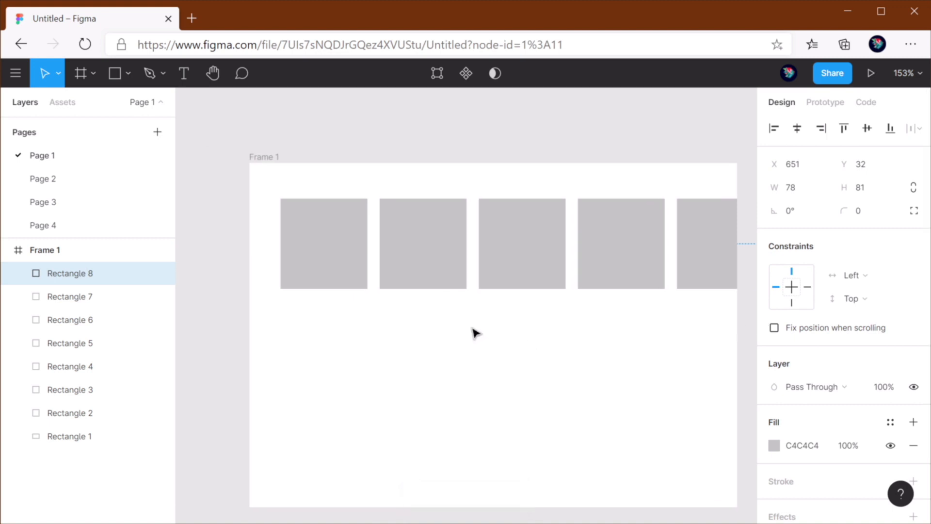
Step: Select the first two squares and combine them into Group 1
{"action": "left_click", "coordinate": [422, 244]}
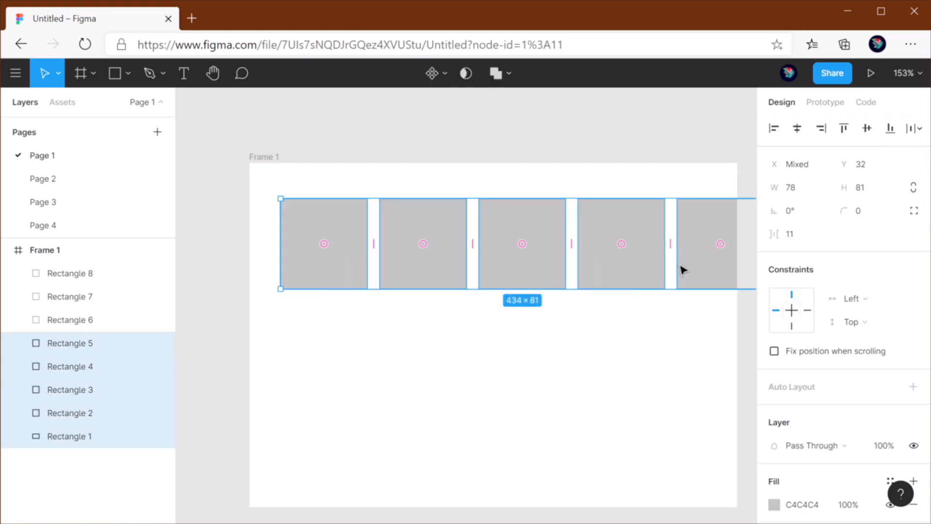
{"action": "left_click", "coordinate": [581, 367]}
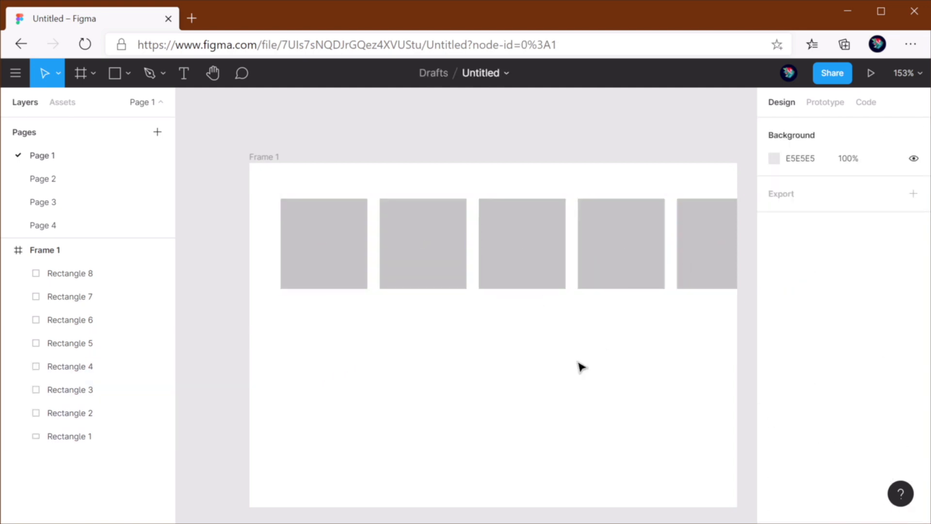
{"action": "left_click", "coordinate": [324, 244]}
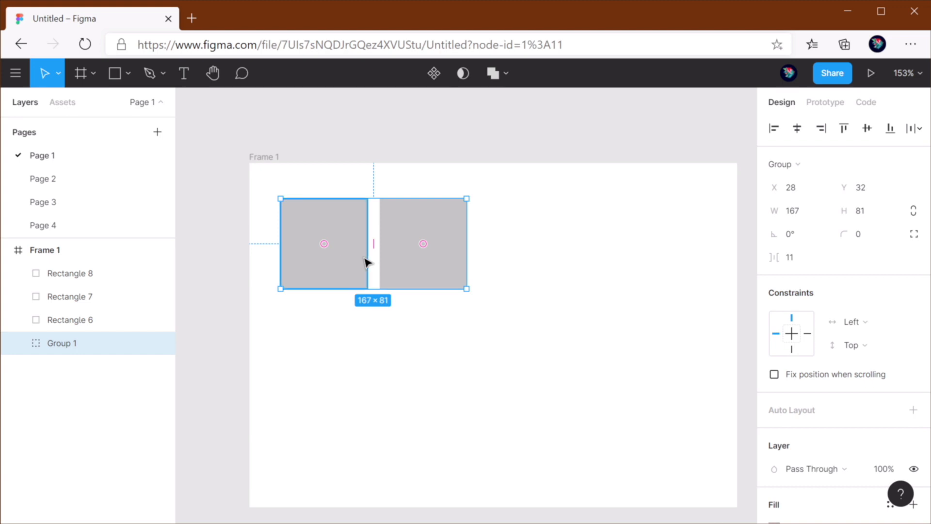
{"action": "key", "text": "ctrl+d"}
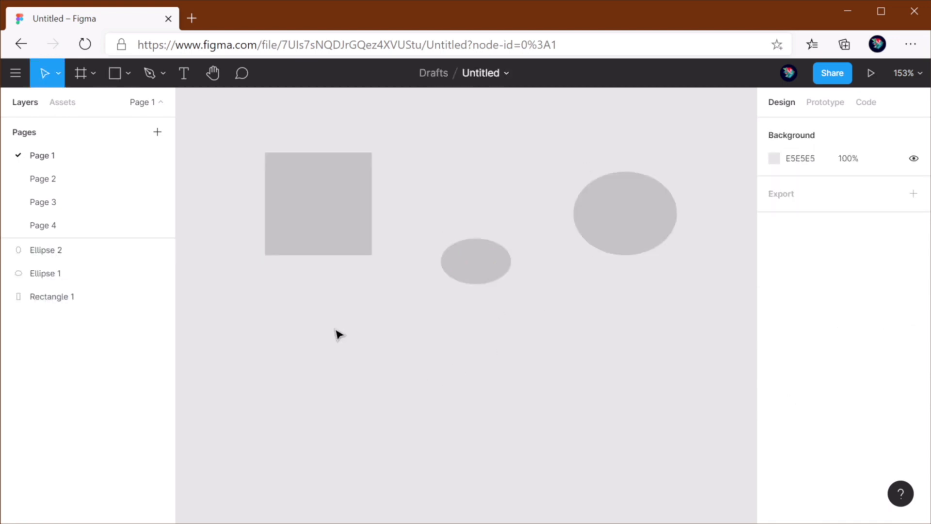
Step: Marquee-select the square and two ellipses and arrange them into one vertical column
{"action": "left_click_drag", "start_coordinate": [339, 335], "coordinate": [650, 147]}
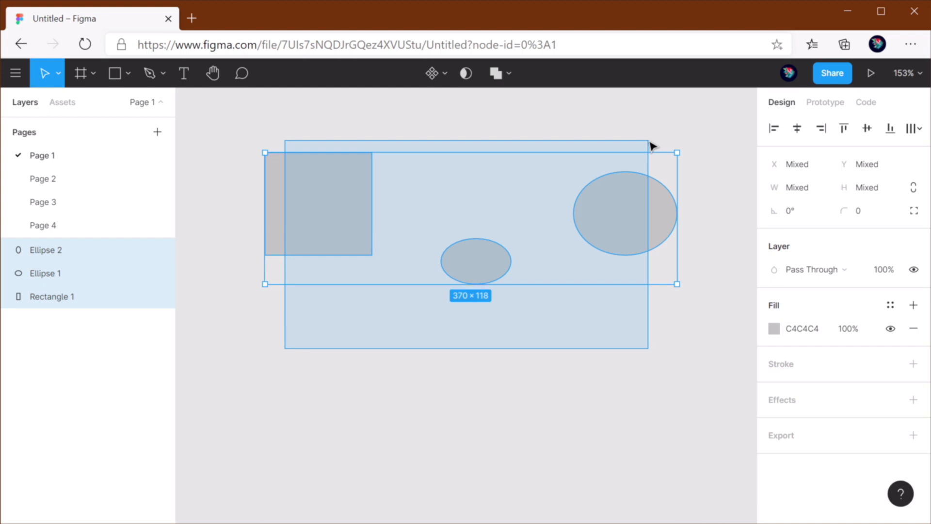
{"action": "left_click", "coordinate": [866, 128]}
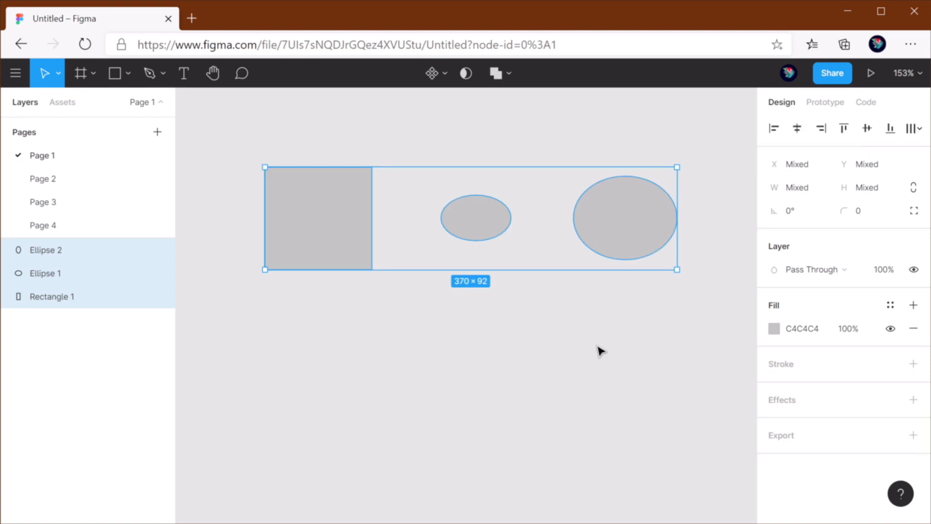
{"action": "mouse_move", "coordinate": [613, 406]}
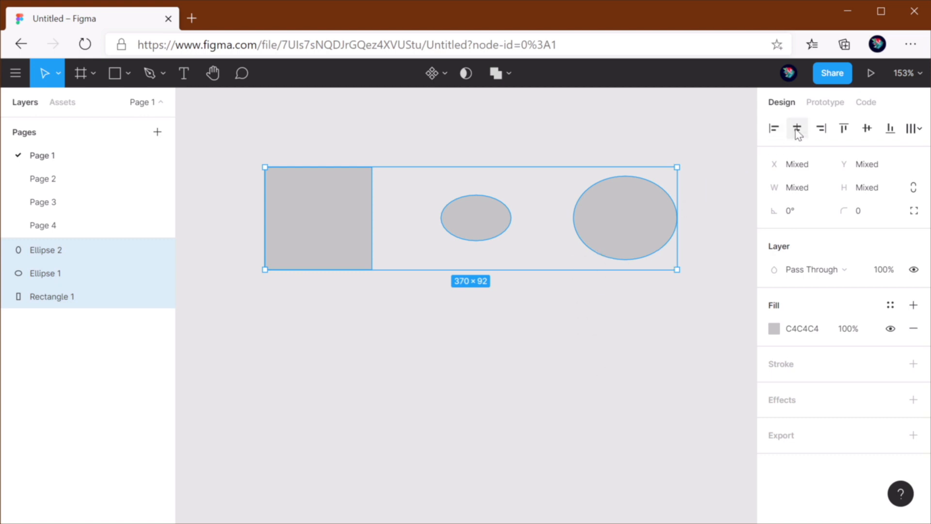
{"action": "mouse_move", "coordinate": [866, 128]}
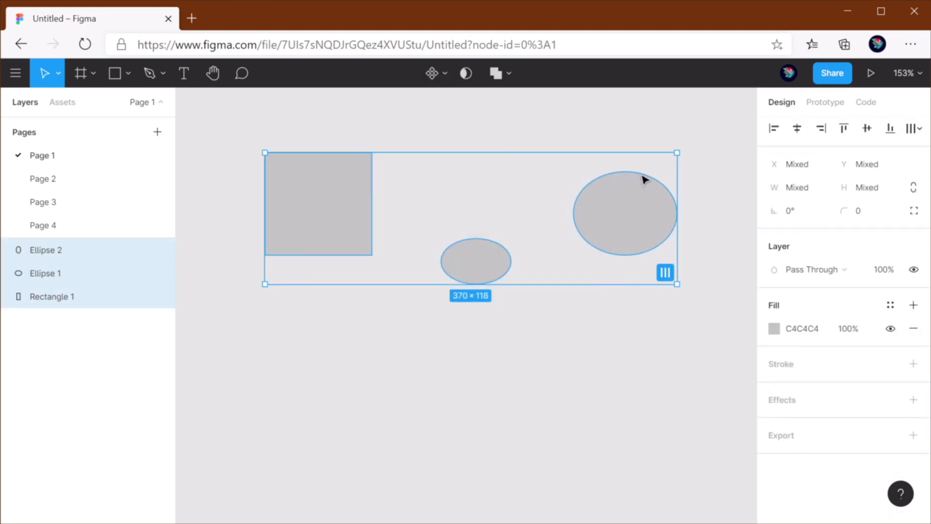
{"action": "mouse_move", "coordinate": [653, 249]}
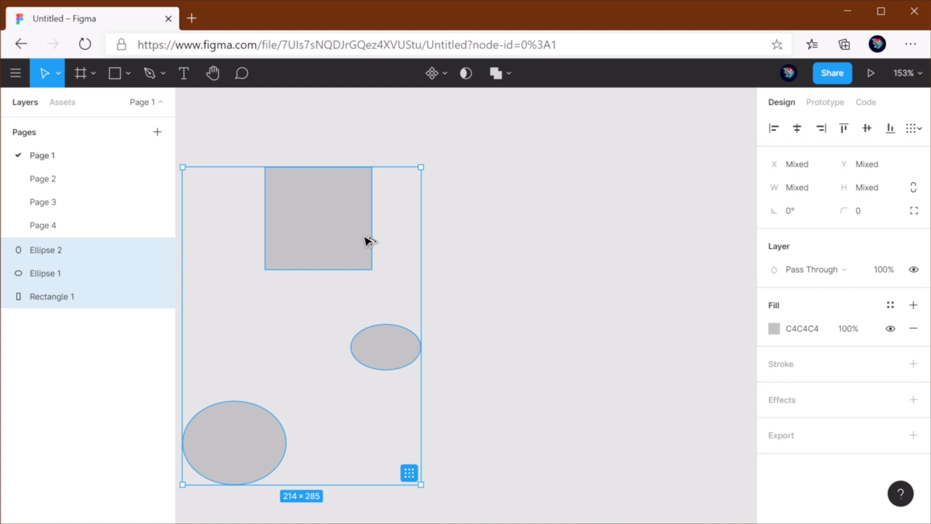
{"action": "left_click", "coordinate": [475, 256]}
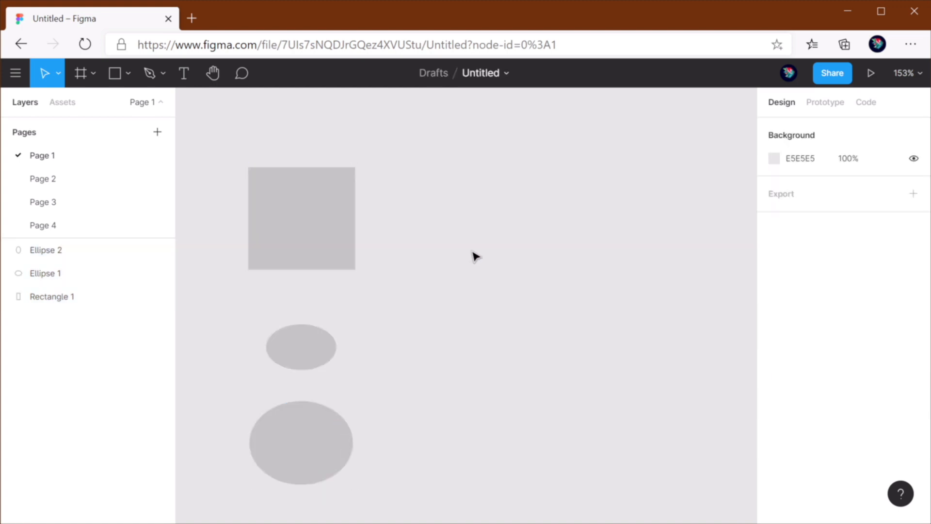
{"action": "mouse_move", "coordinate": [478, 300]}
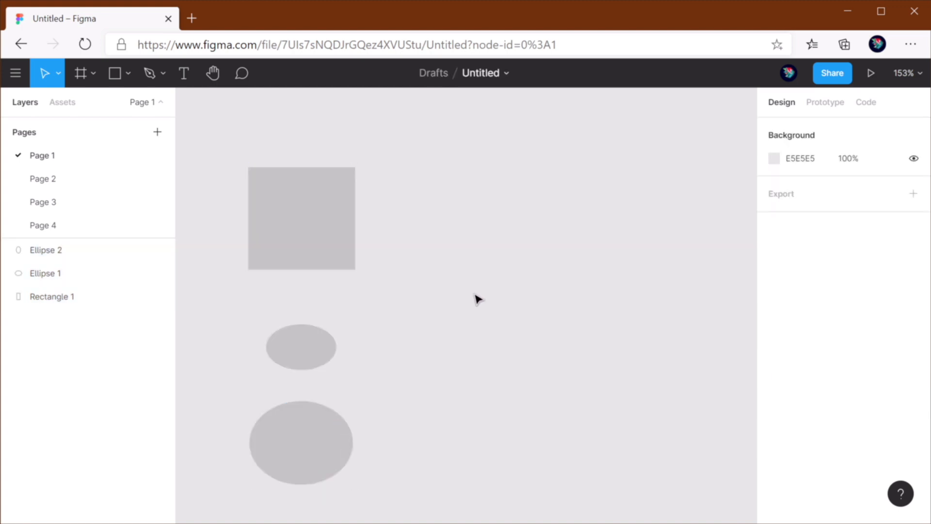